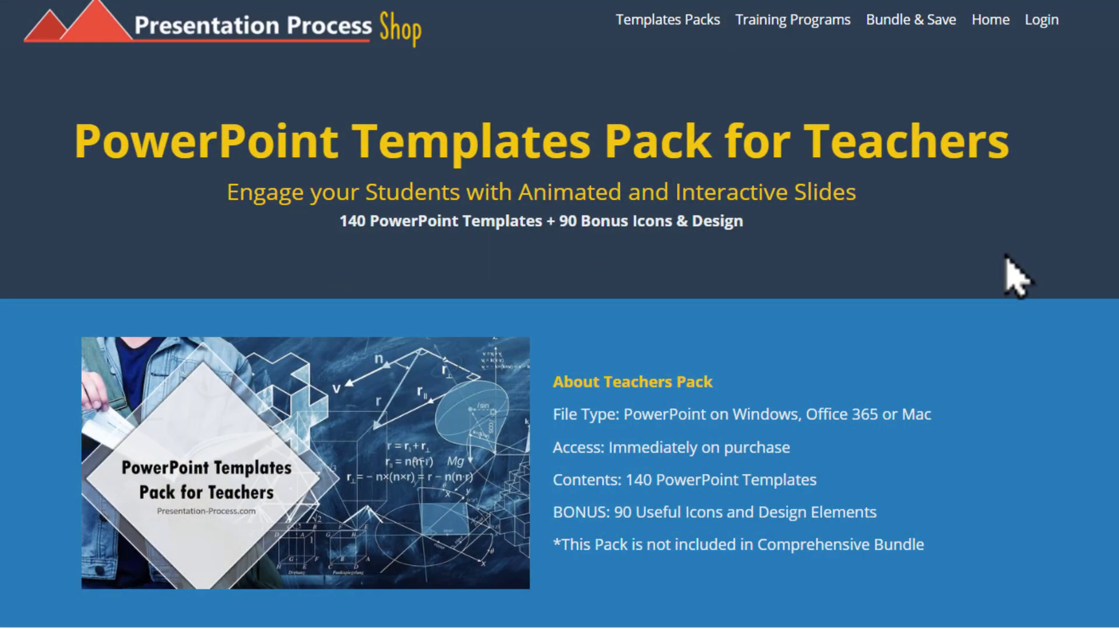
mouse_move(386, 293)
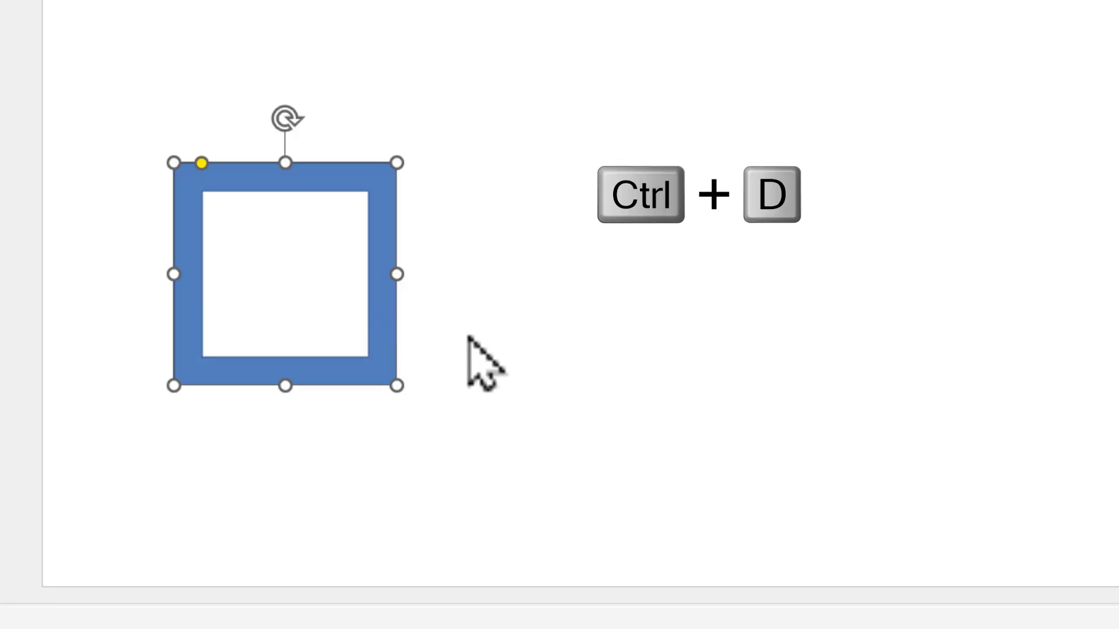
Duplicate the square frame as a solid square and fill the outer frame yellow.
key("ctrl+d")
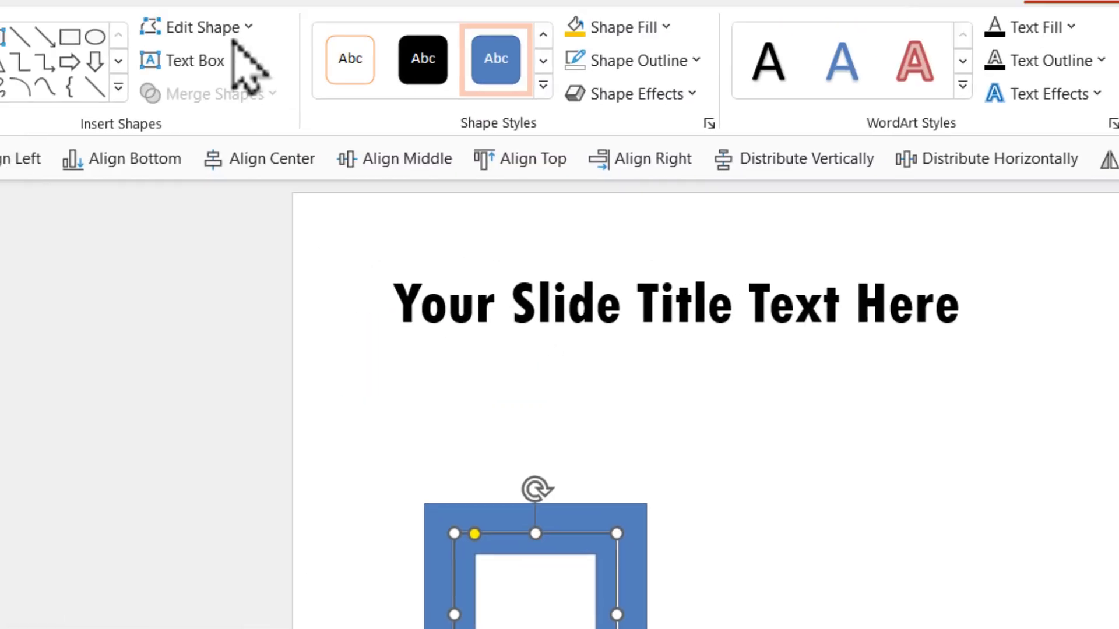
left_click(198, 26)
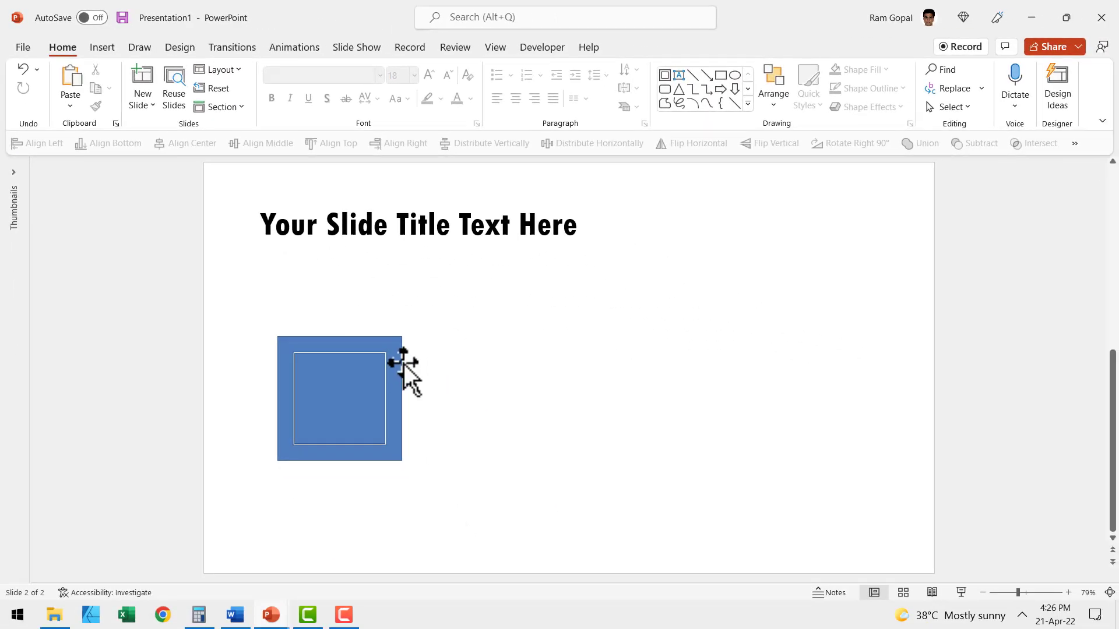
left_click(387, 70)
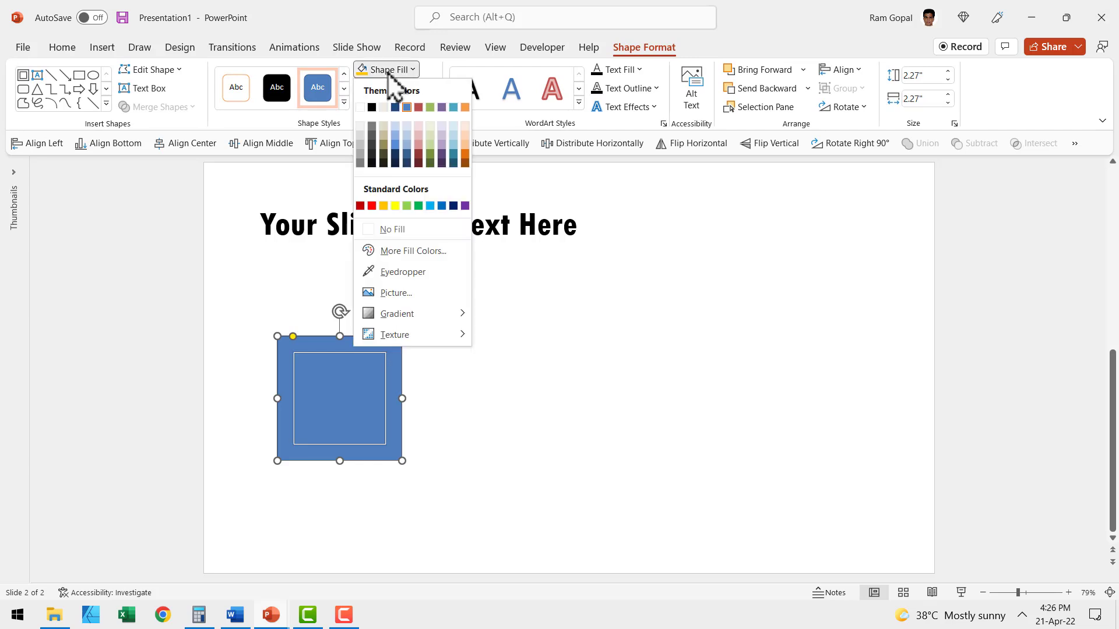
left_click(464, 107)
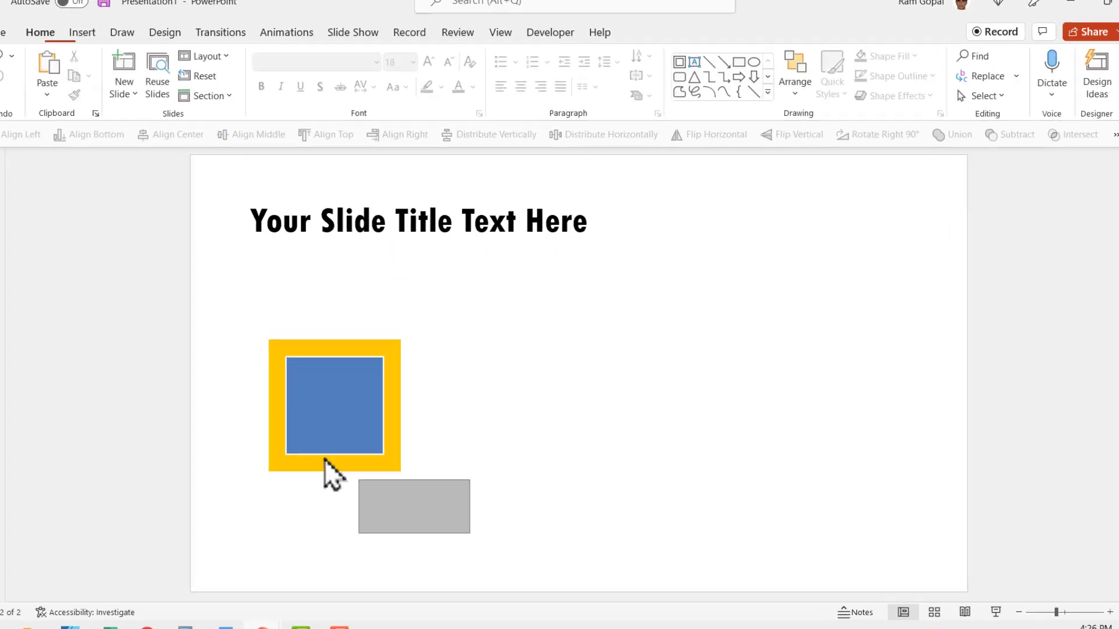
Rotate the grouped frame and square 45° into a diamond via Format Shape.
right_click(334, 405)
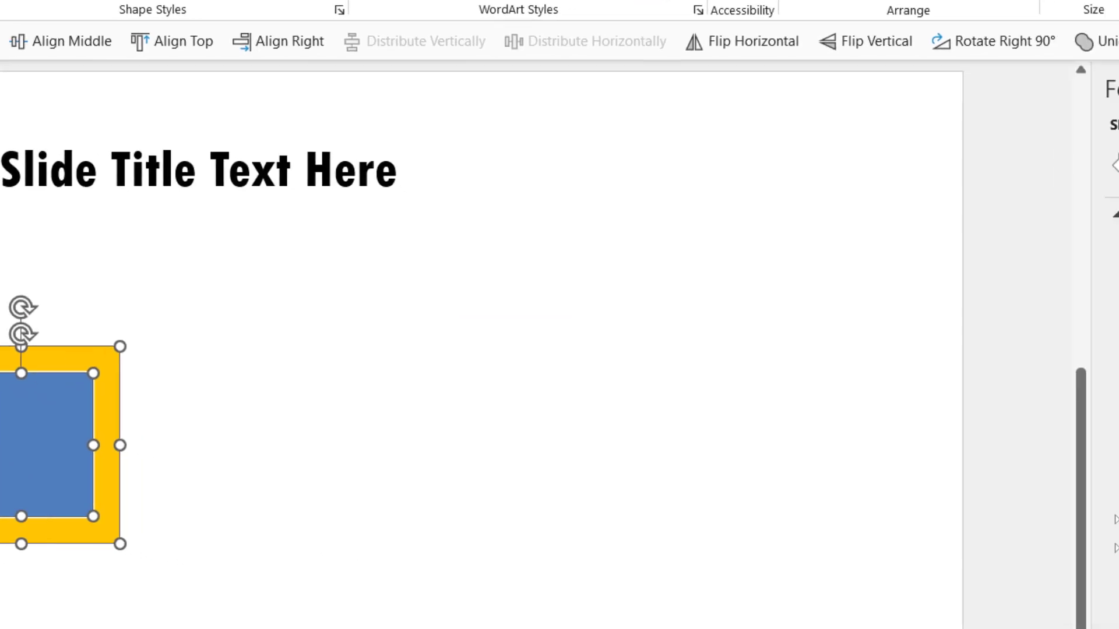
type("45")
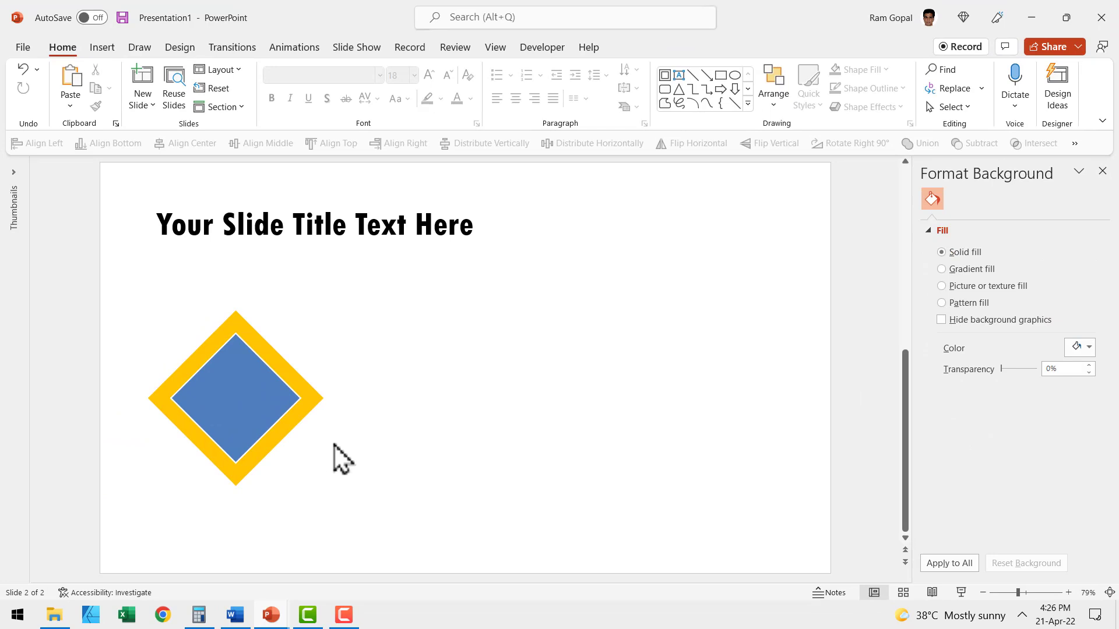
mouse_move(735, 100)
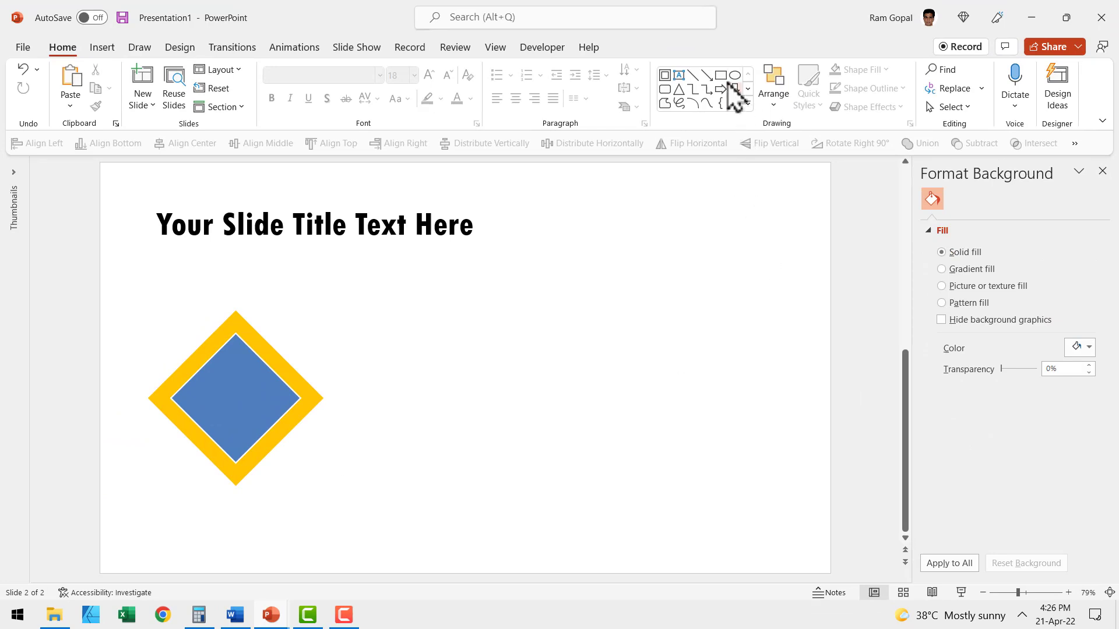
Draw a rectangle covering the lower half of the yellow-and-blue diamond.
left_click(731, 76)
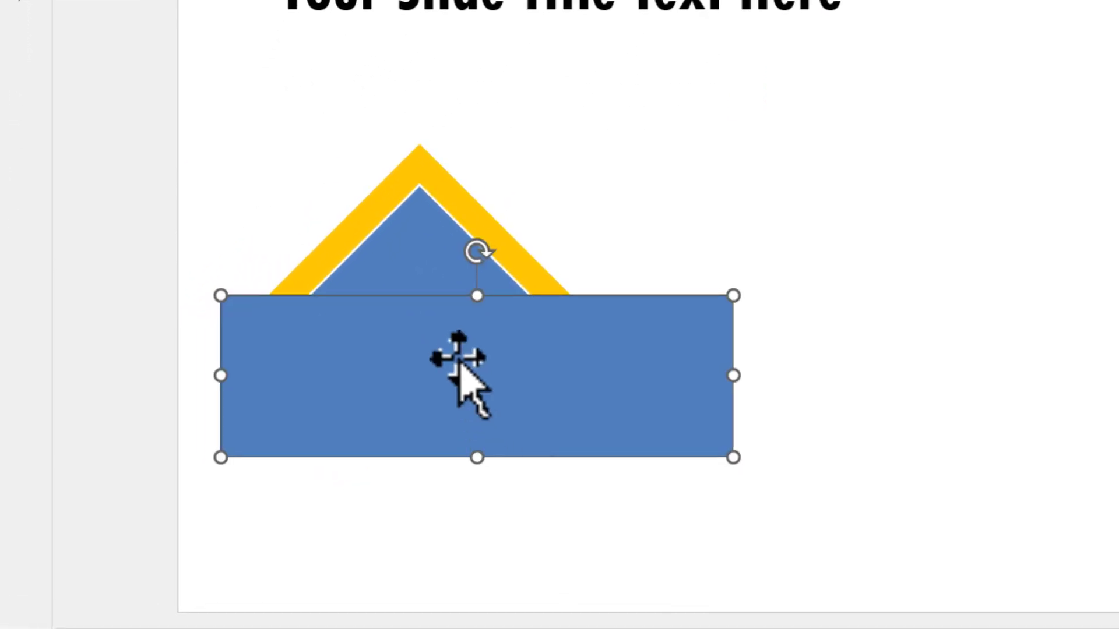
left_click_drag(463, 364, 364, 342)
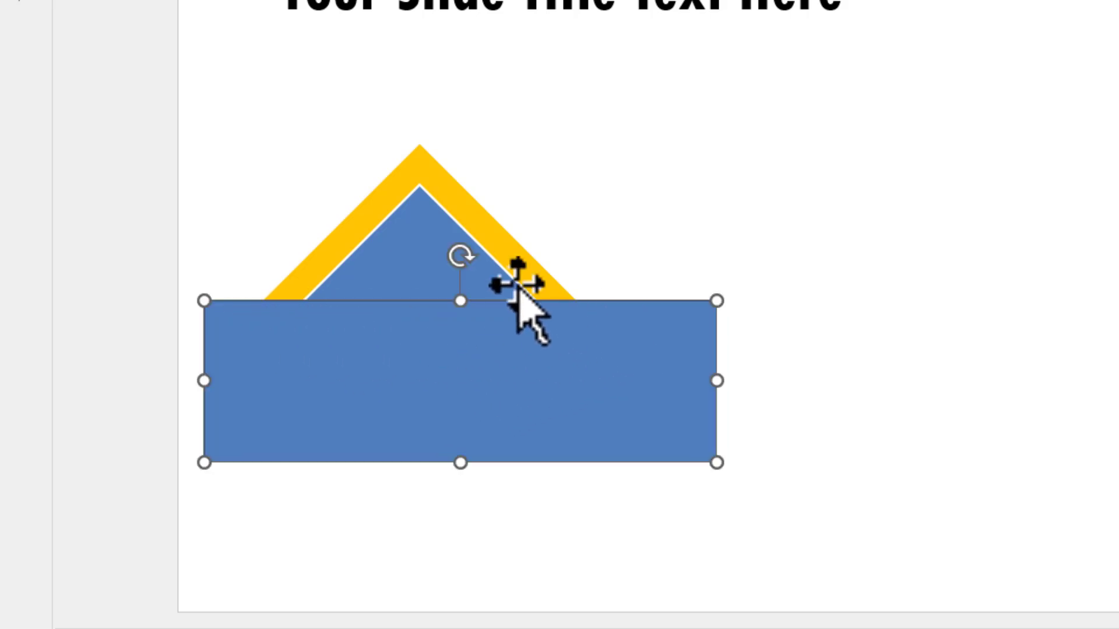
mouse_move(468, 207)
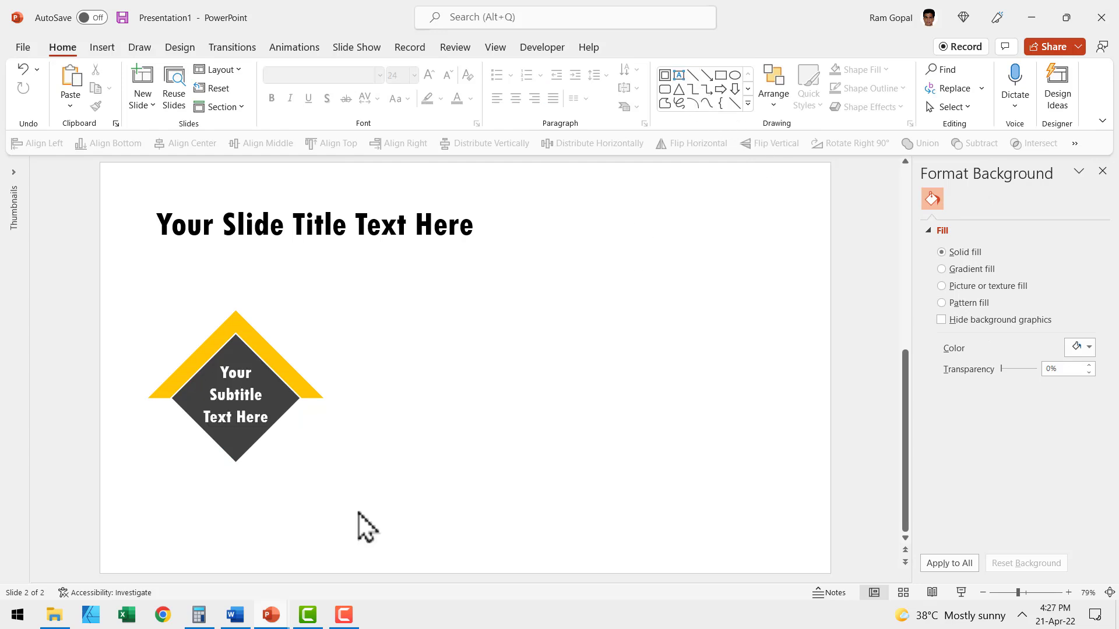
Copy the diamond to the right, align it edge to edge and flip the second one vertically.
left_click(236, 396)
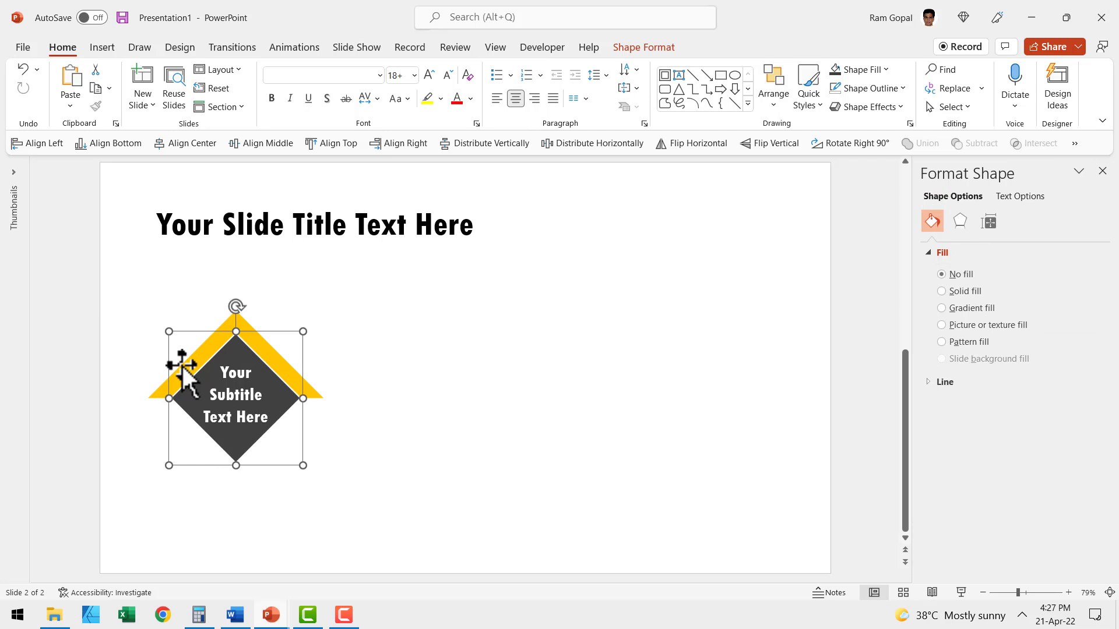
left_click_drag(236, 388, 398, 389)
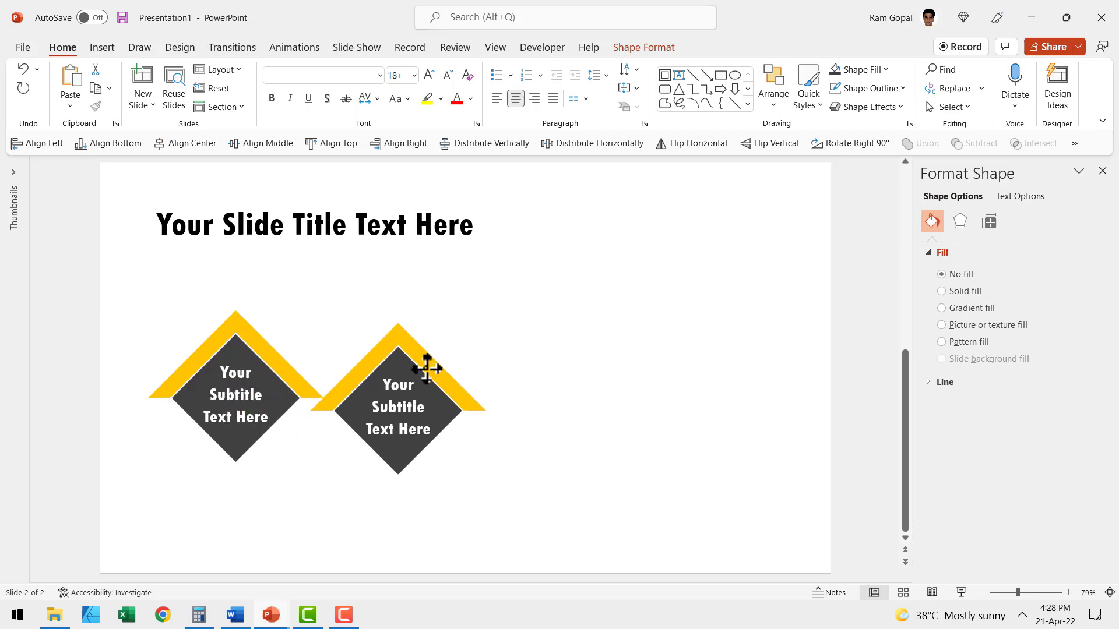
left_click_drag(428, 368, 414, 355)
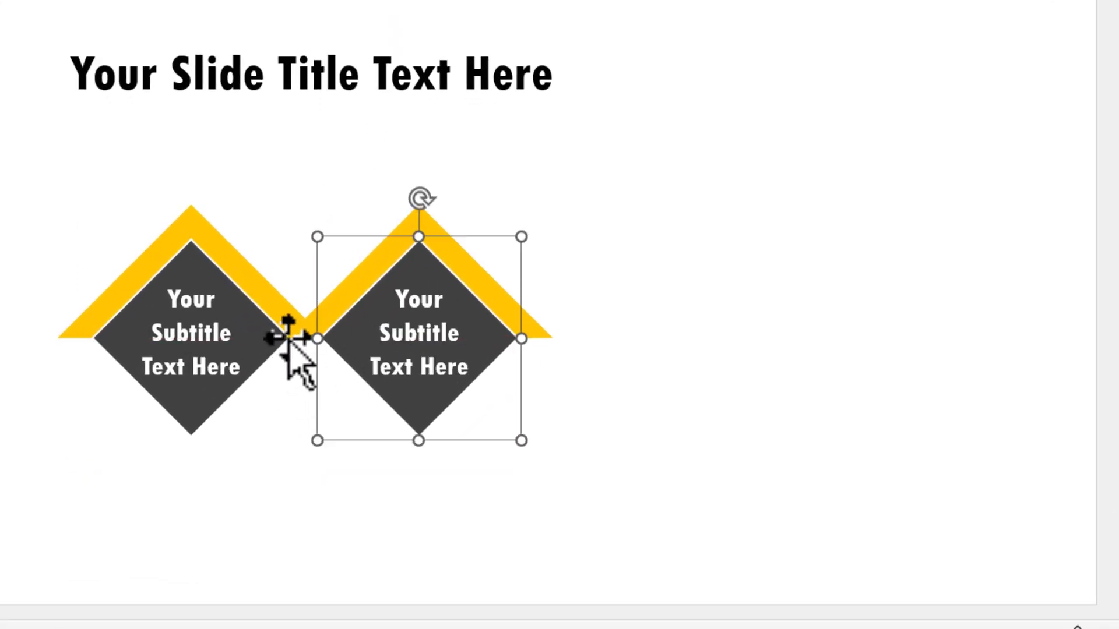
mouse_move(624, 449)
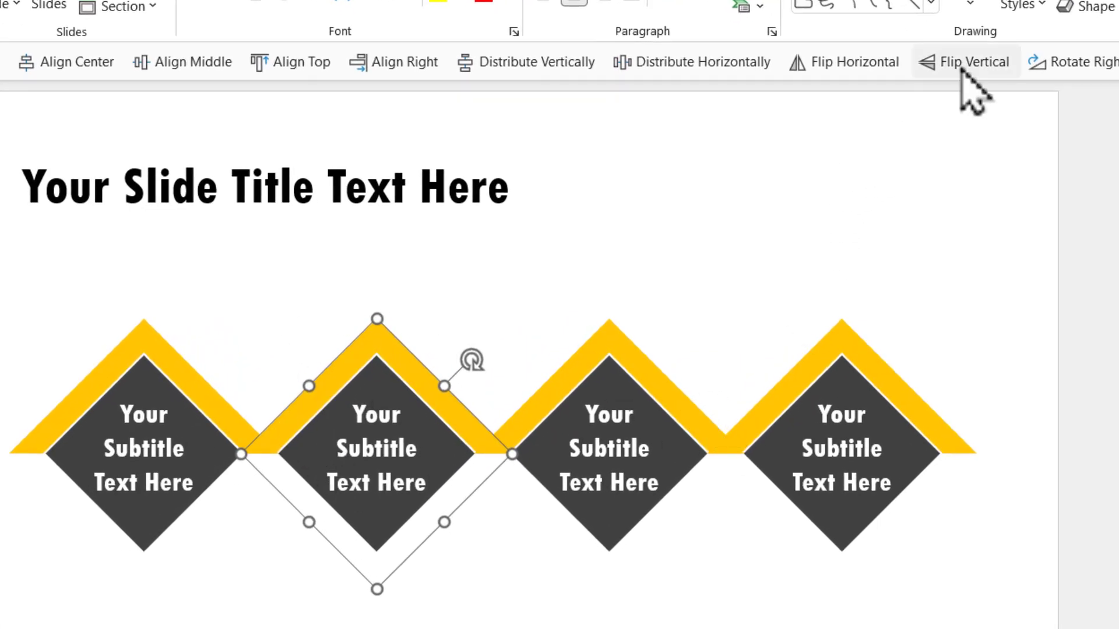
left_click(972, 62)
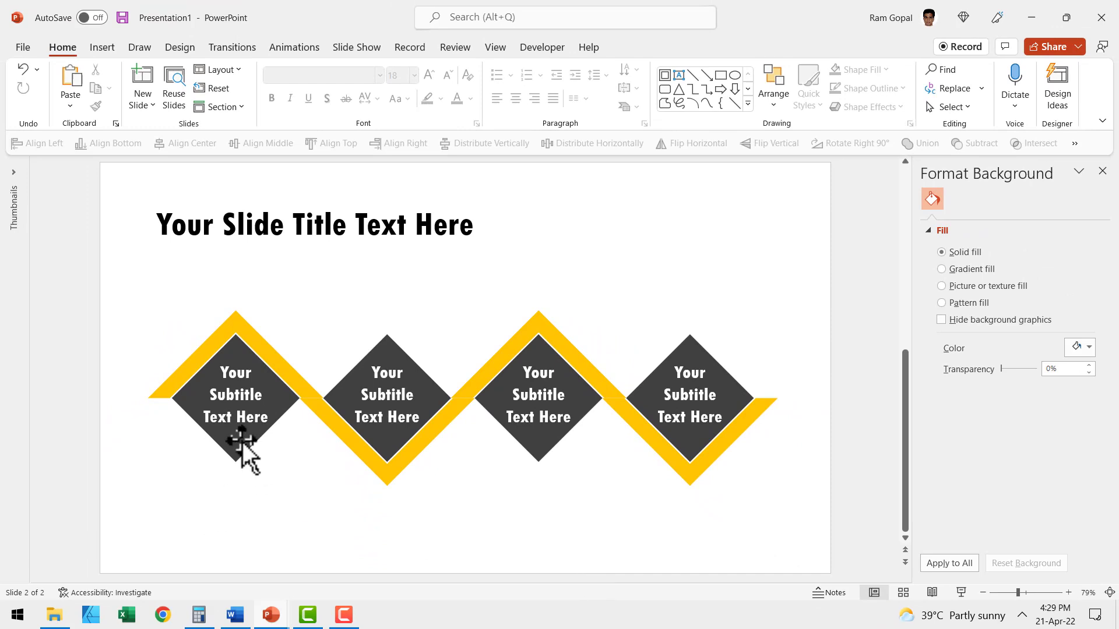
mouse_move(775, 457)
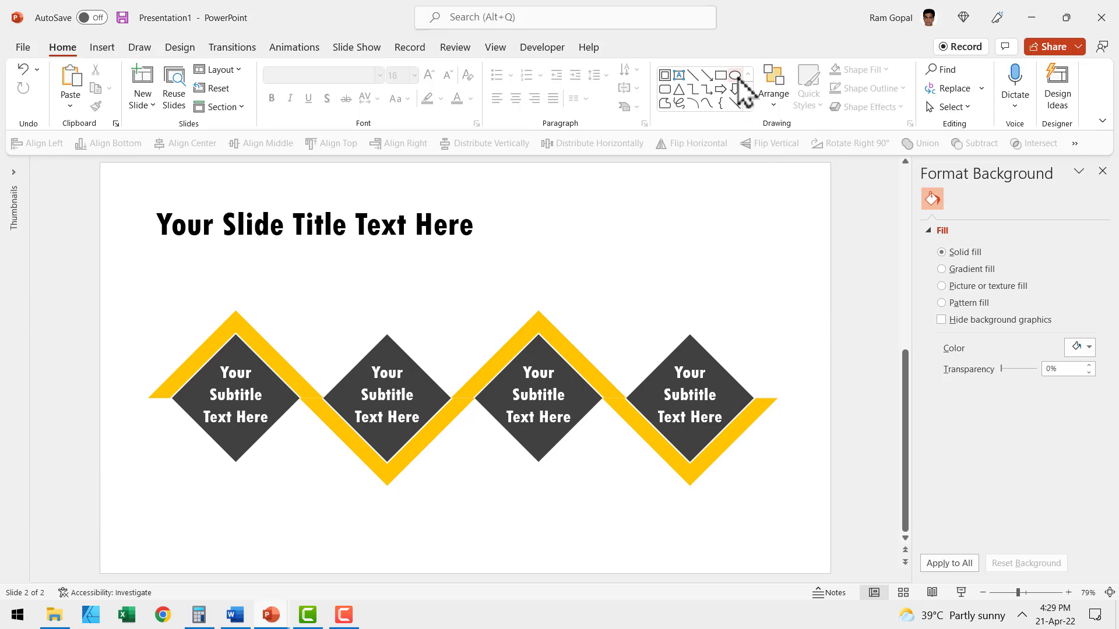
Add a small white circle numbered 1 in Arial Black below the first diamond, with a shadow.
left_click(733, 75)
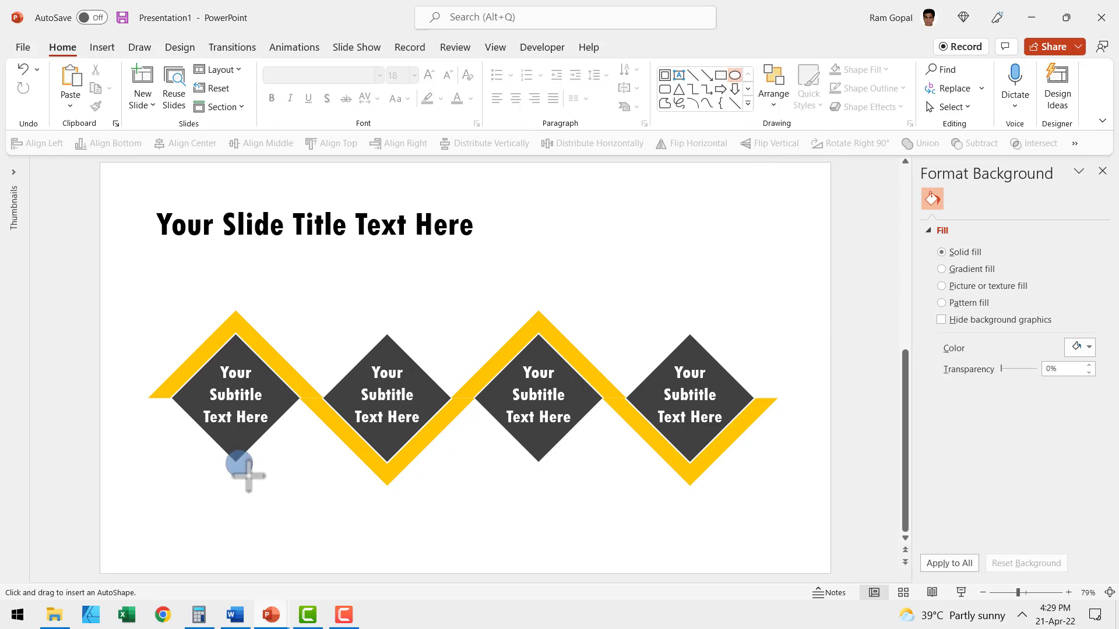
left_click(233, 462)
type("1")
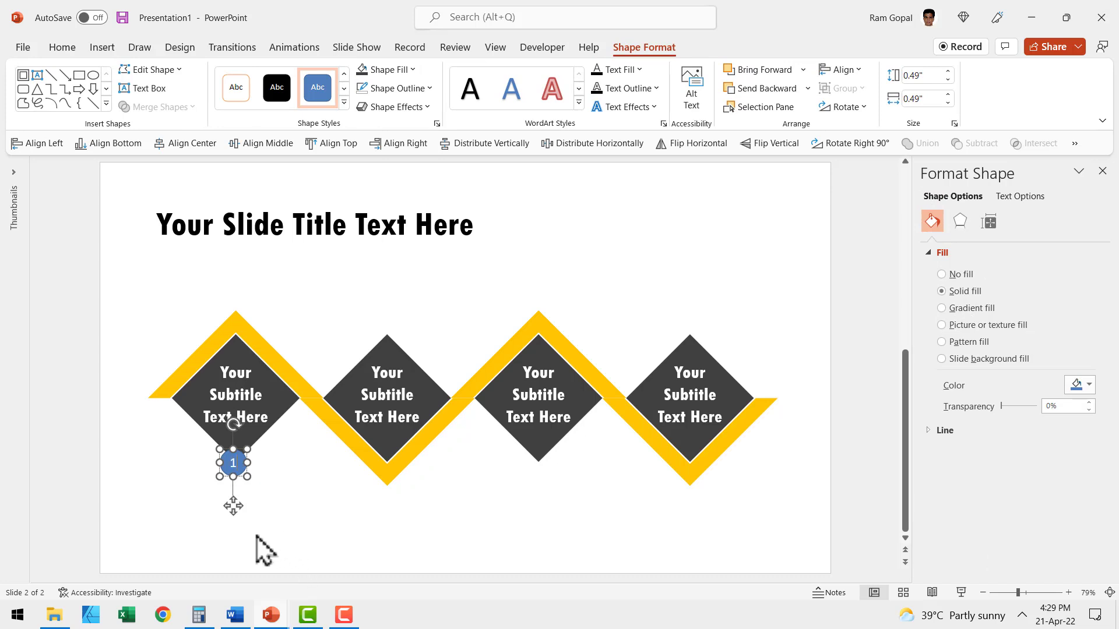
mouse_move(128, 98)
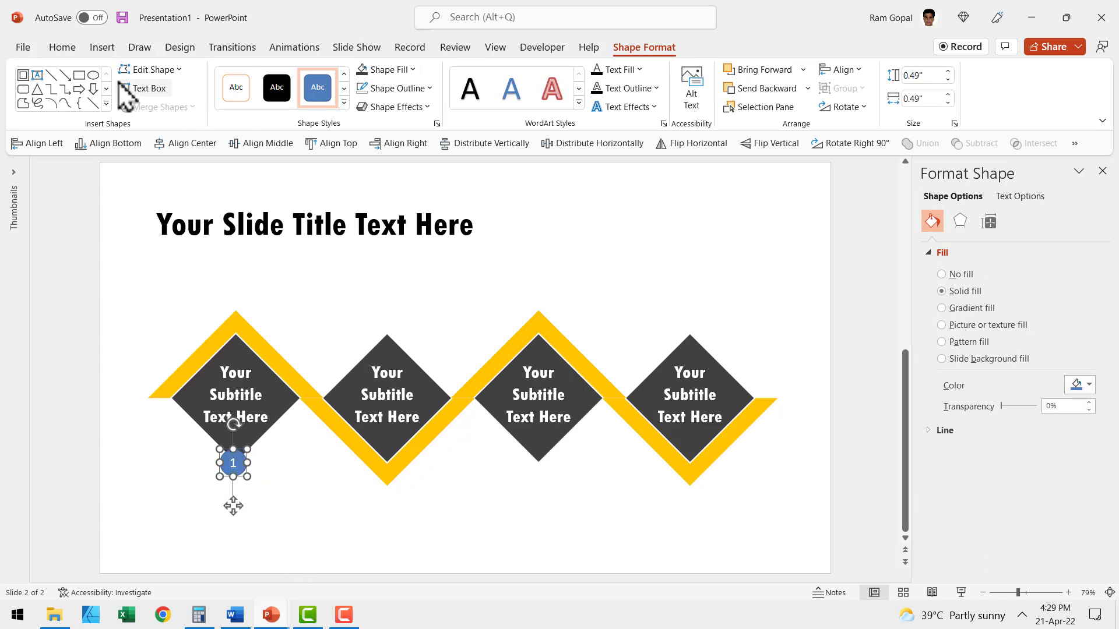
left_click(61, 47)
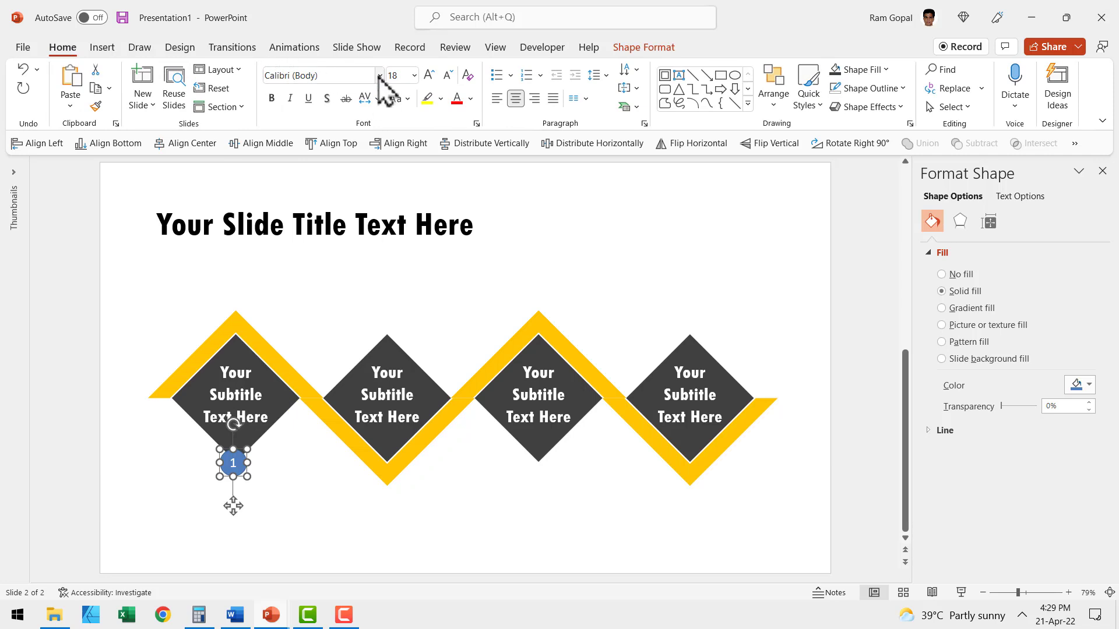
left_click(319, 75)
type("Arial Black")
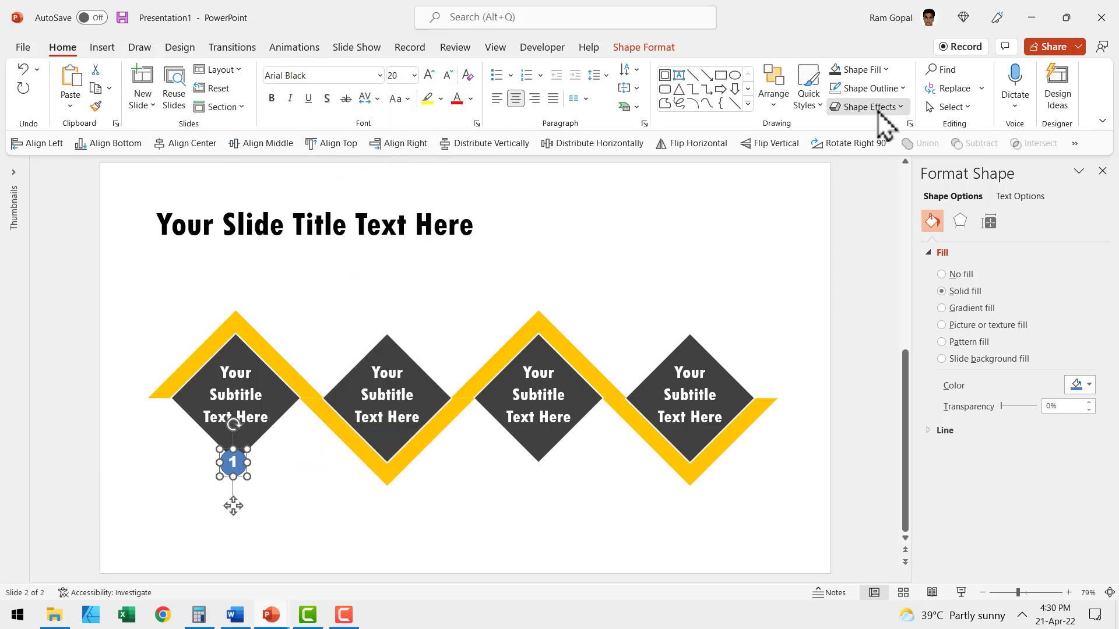
left_click(867, 106)
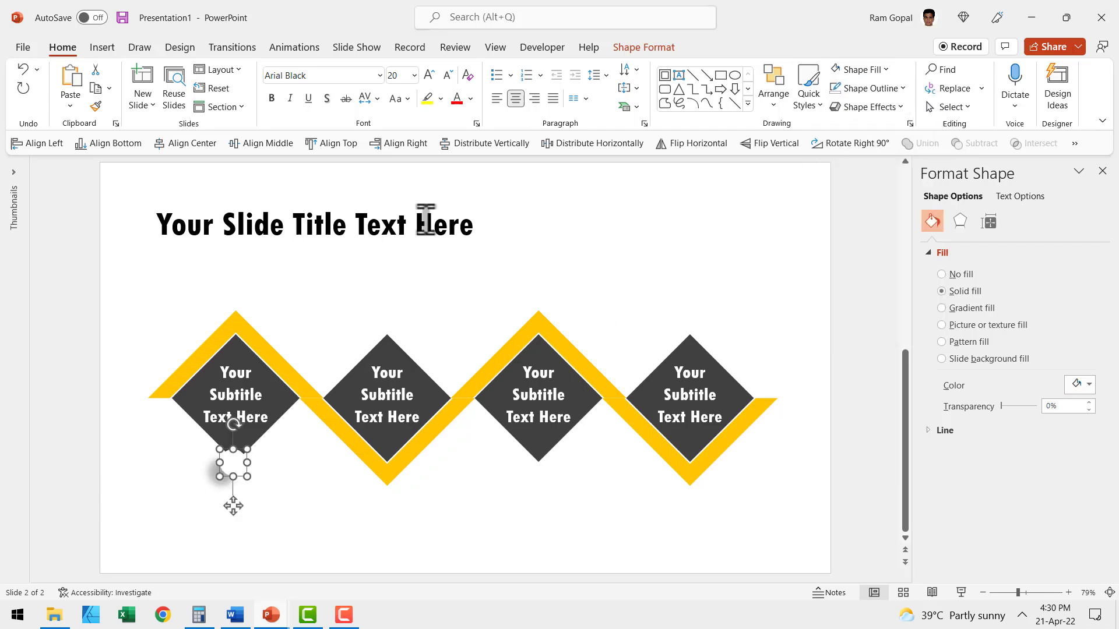
left_click(470, 99)
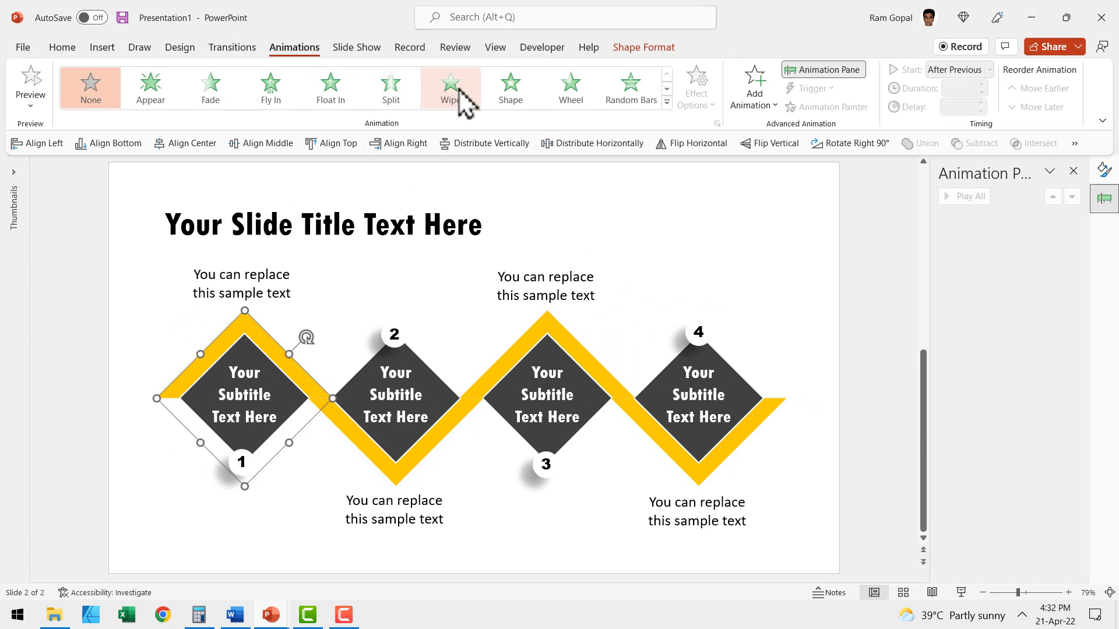
Give the first diamond and caption a Wipe entrance revealing from the bottom.
left_click(450, 86)
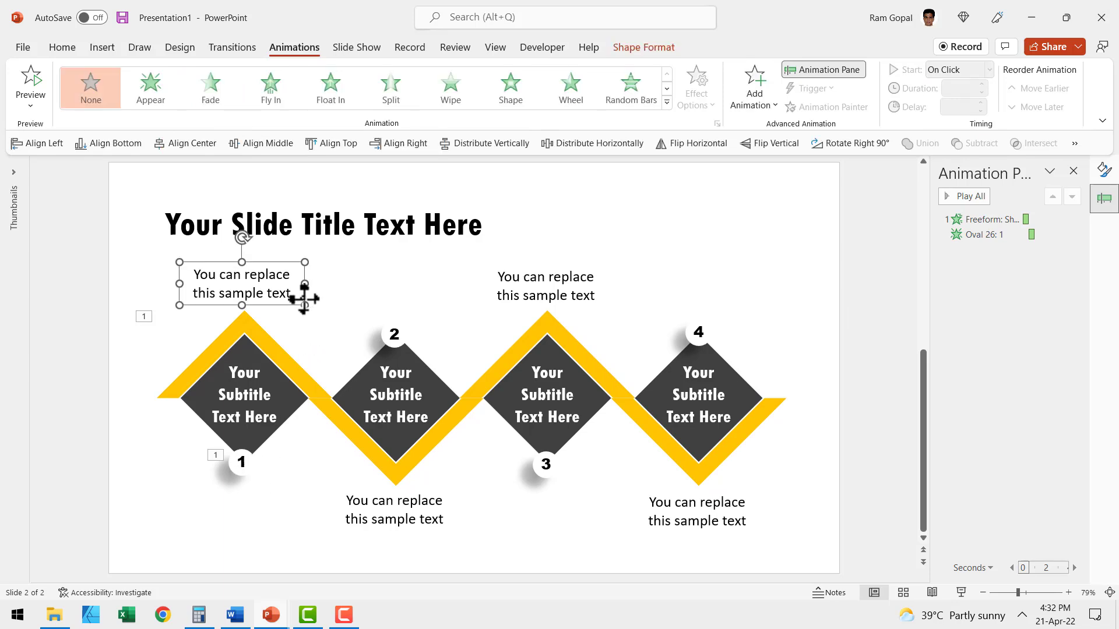
left_click(210, 88)
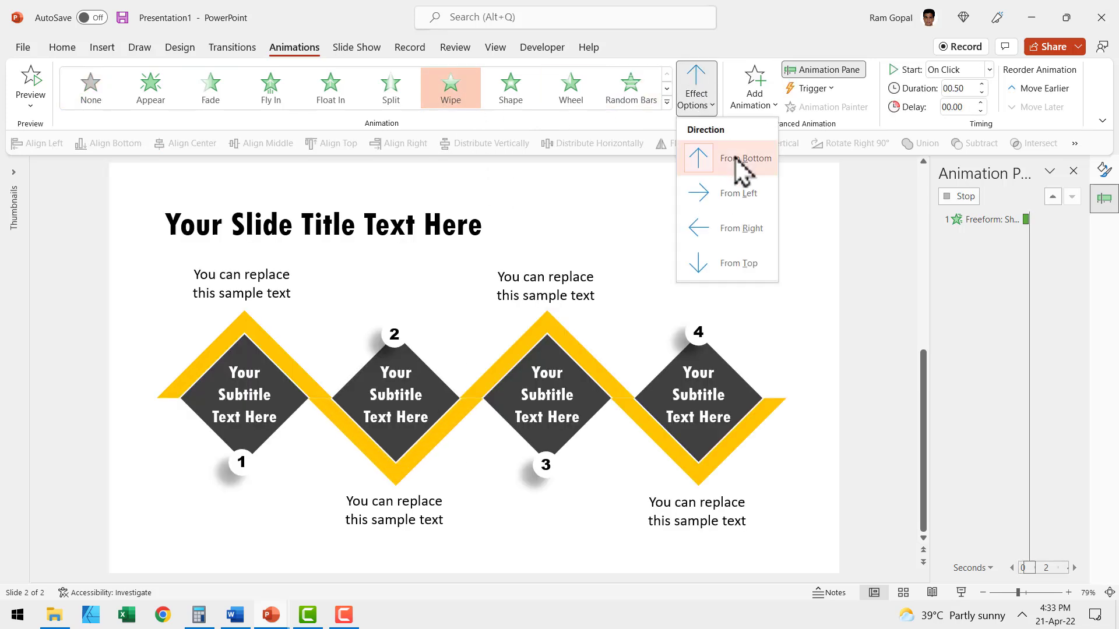
left_click(745, 158)
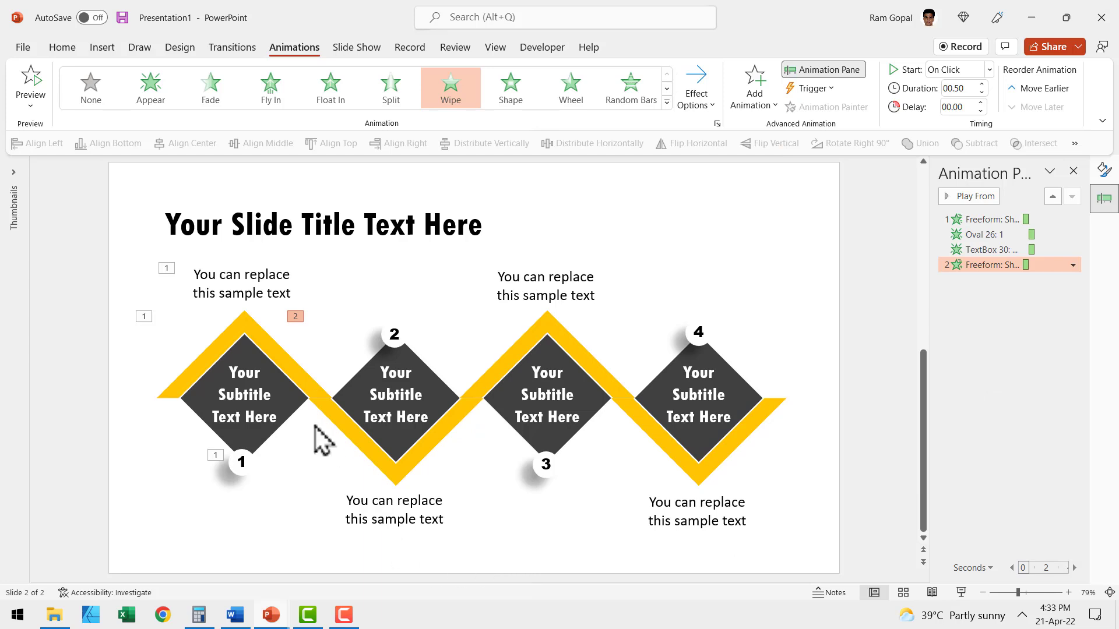
mouse_move(385, 419)
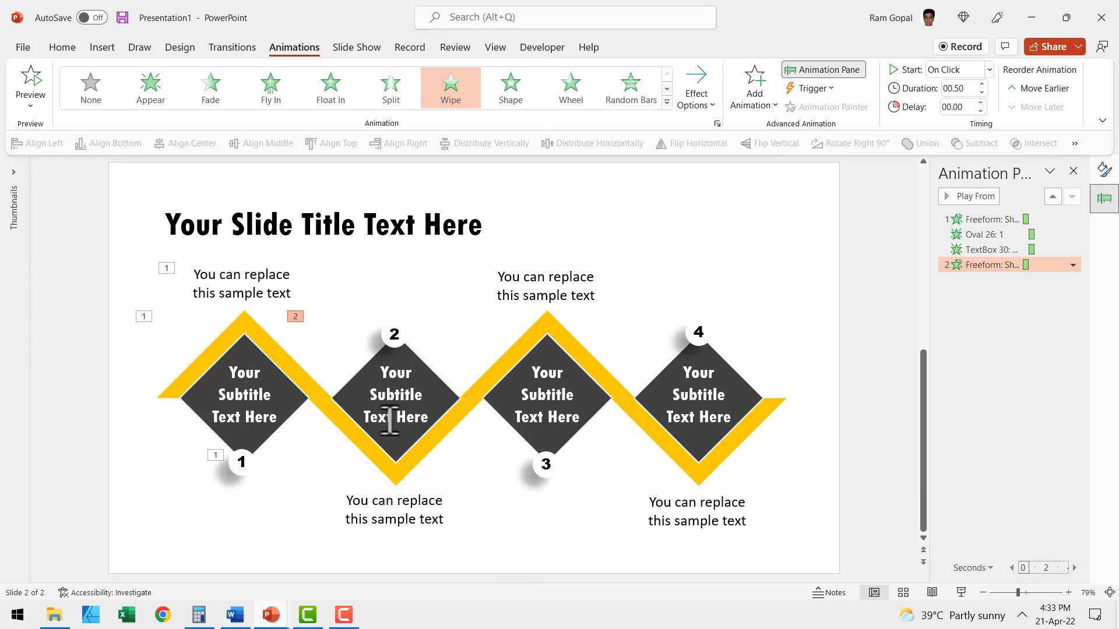
mouse_move(282, 372)
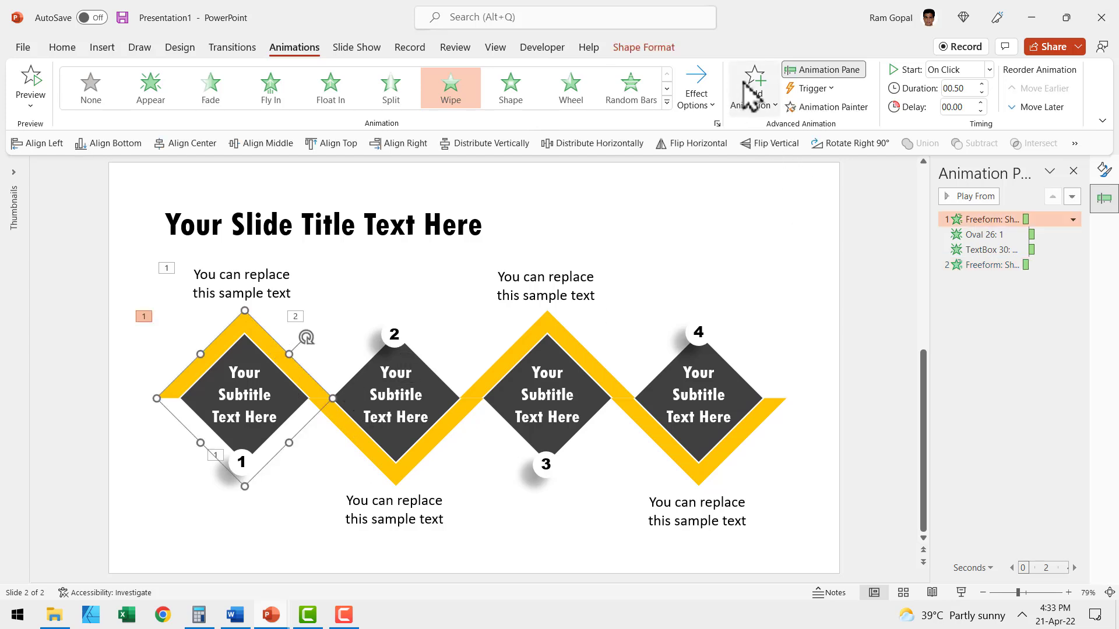
Add an exit Wipe so the first yellow highlight piece wipes away.
left_click(753, 85)
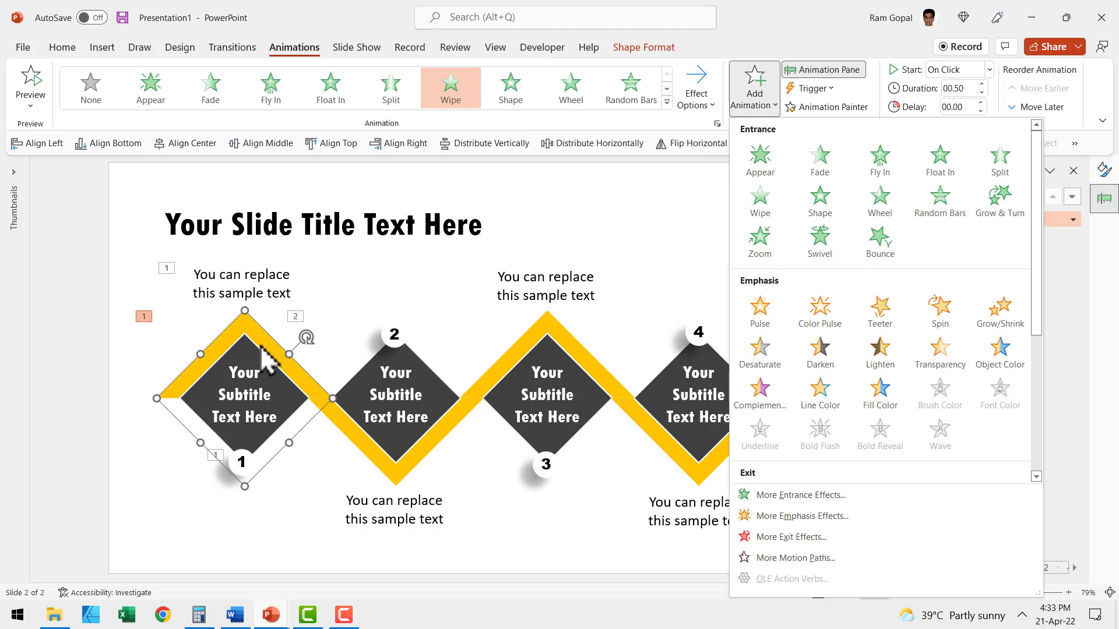
scroll("down", 3)
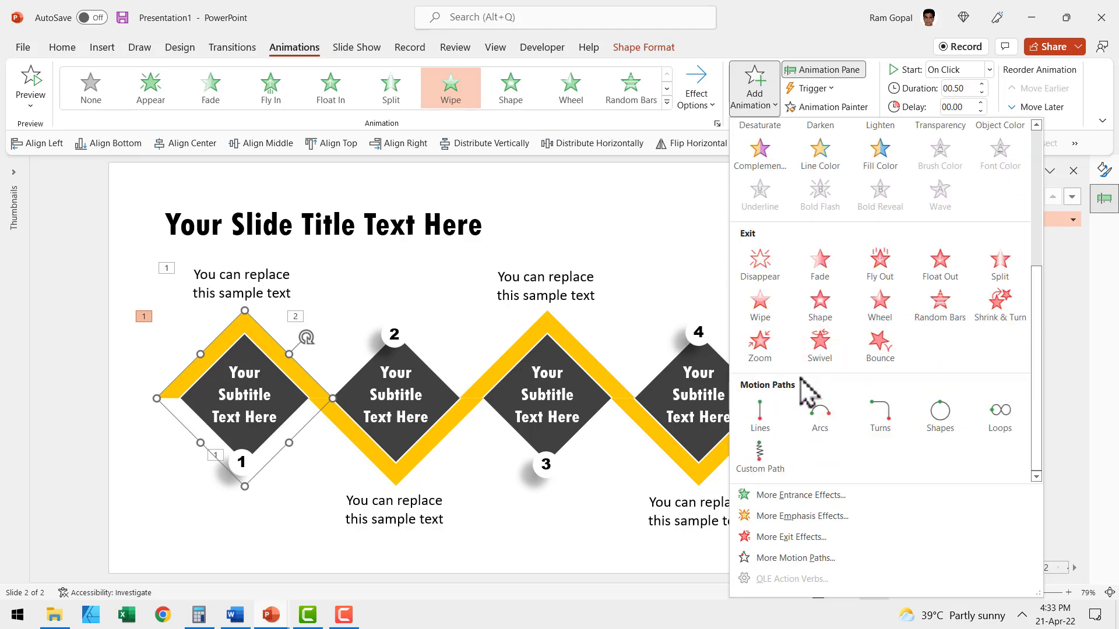
mouse_move(759, 305)
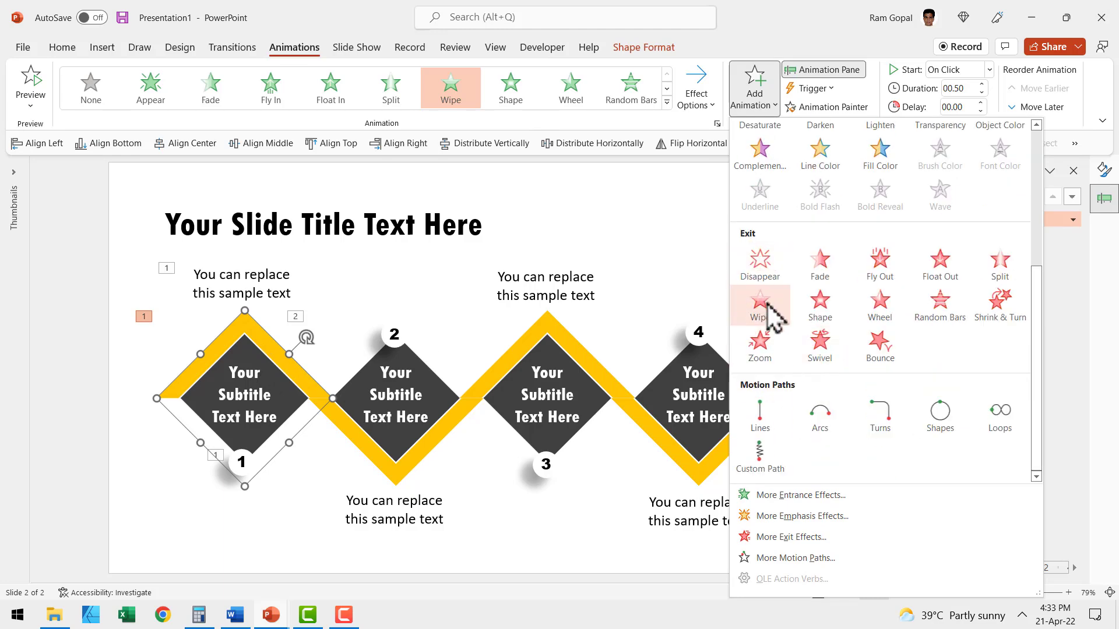
left_click(760, 305)
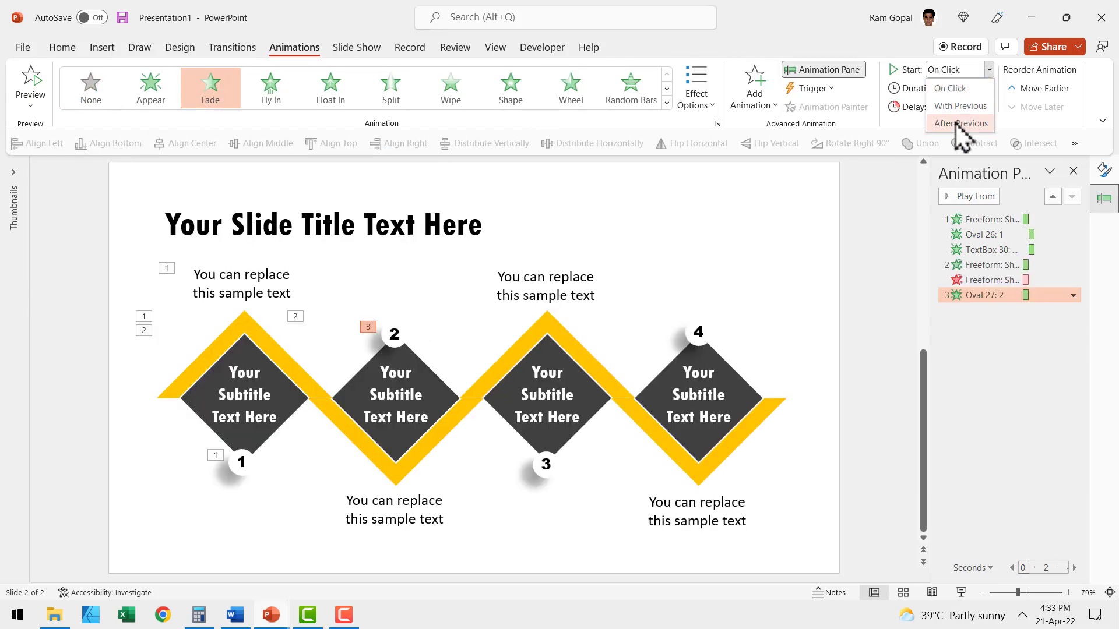
Fade in number 2 After Previous and the second caption With Previous.
left_click(960, 124)
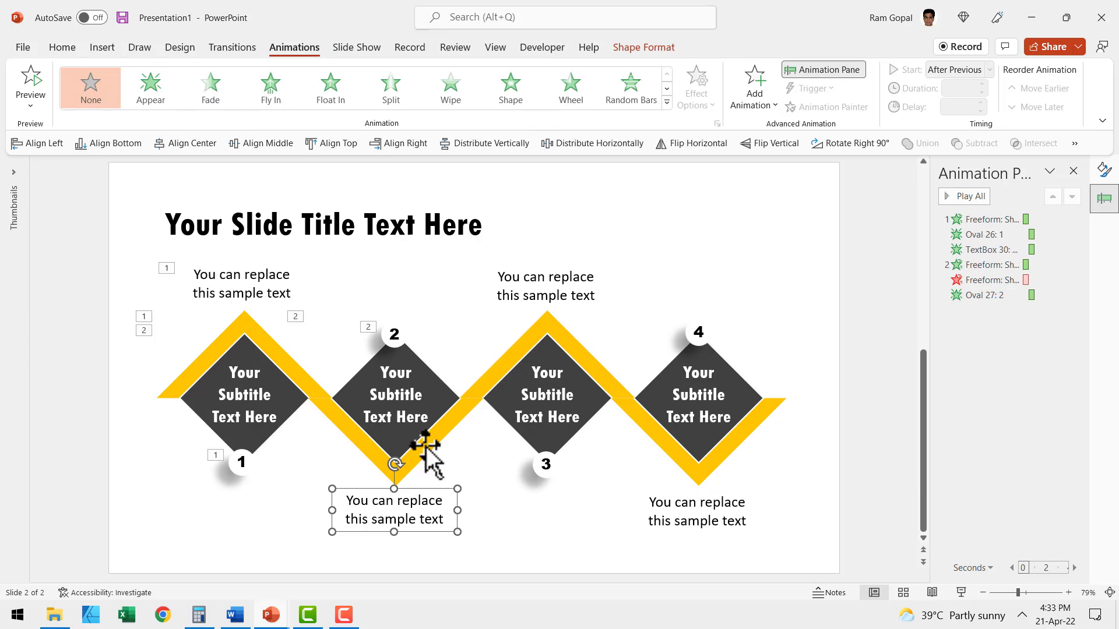
left_click(990, 69)
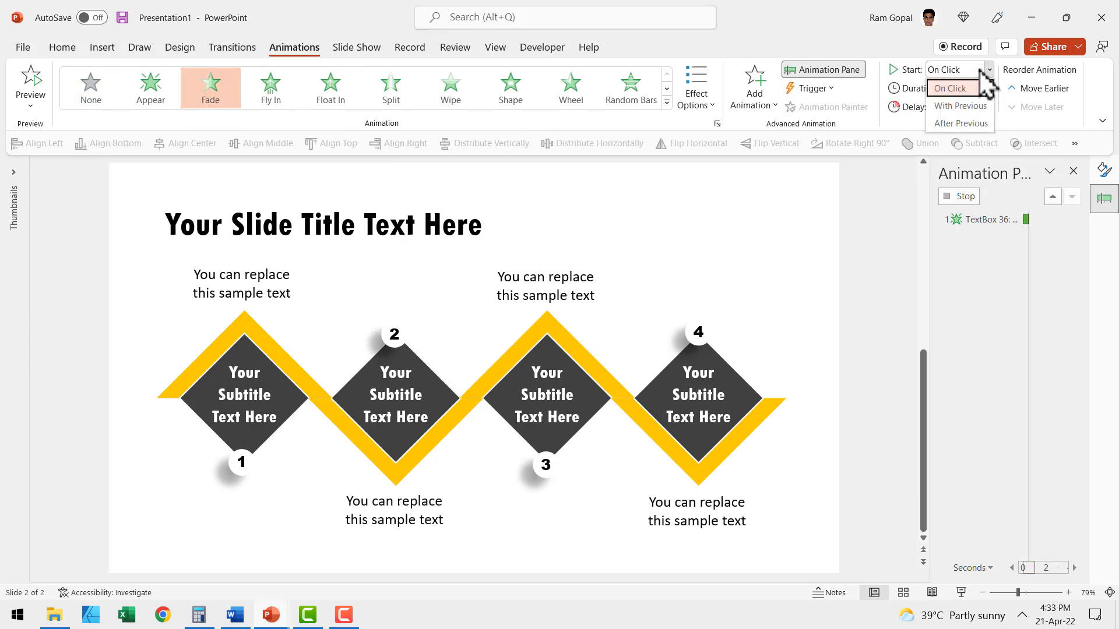
left_click(960, 105)
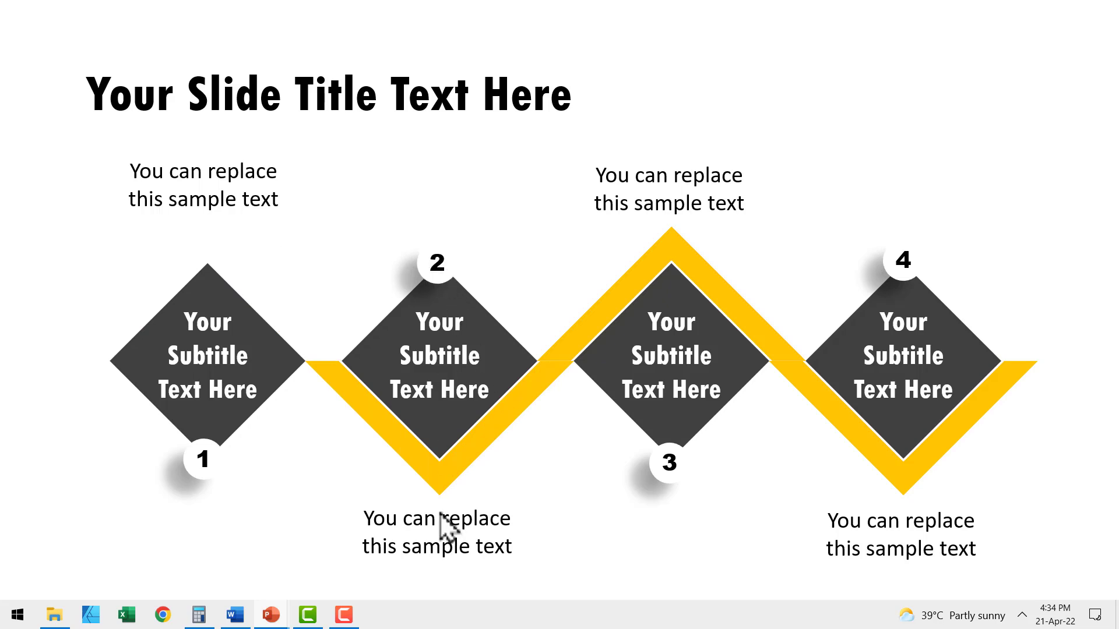
mouse_move(652, 556)
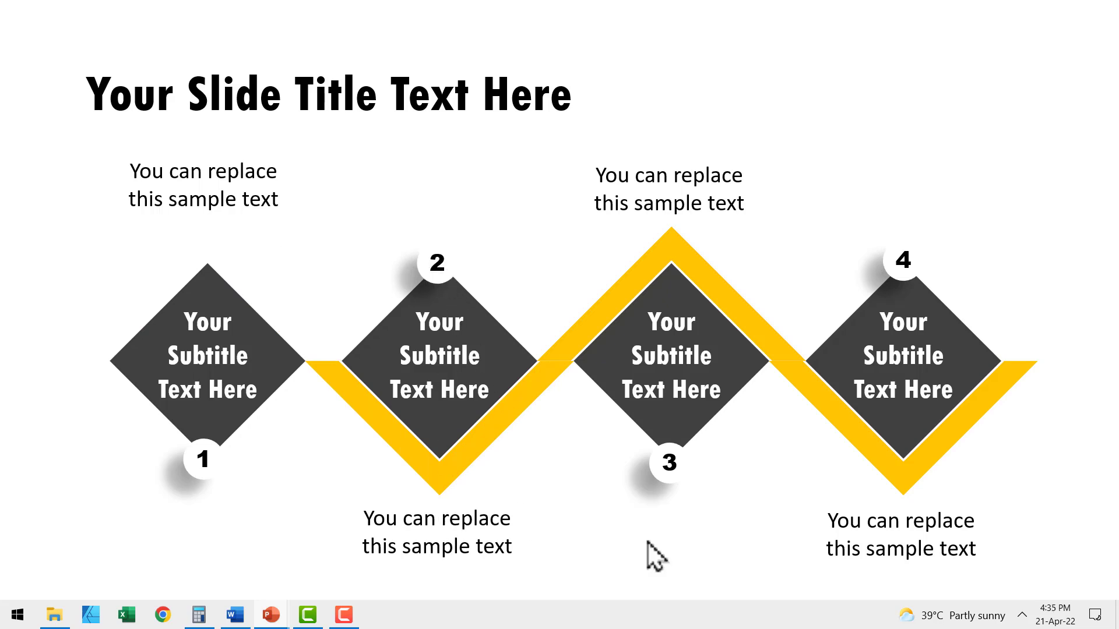
mouse_move(992, 563)
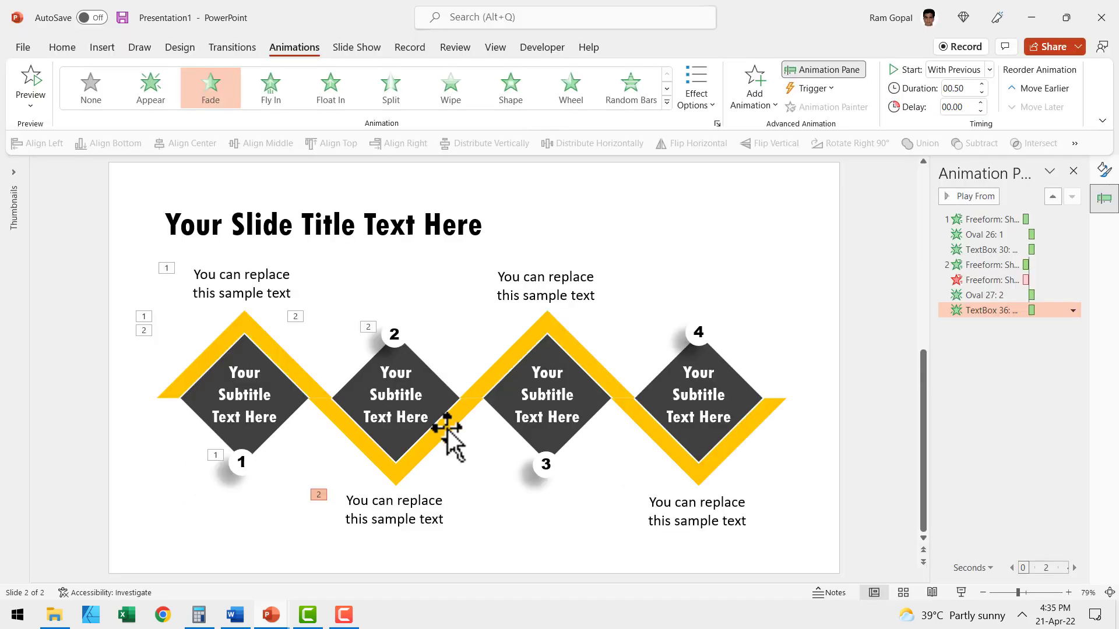
Animate the stage 3 and 4 highlight pieces and fade in numbers 3 and 4.
left_click(753, 80)
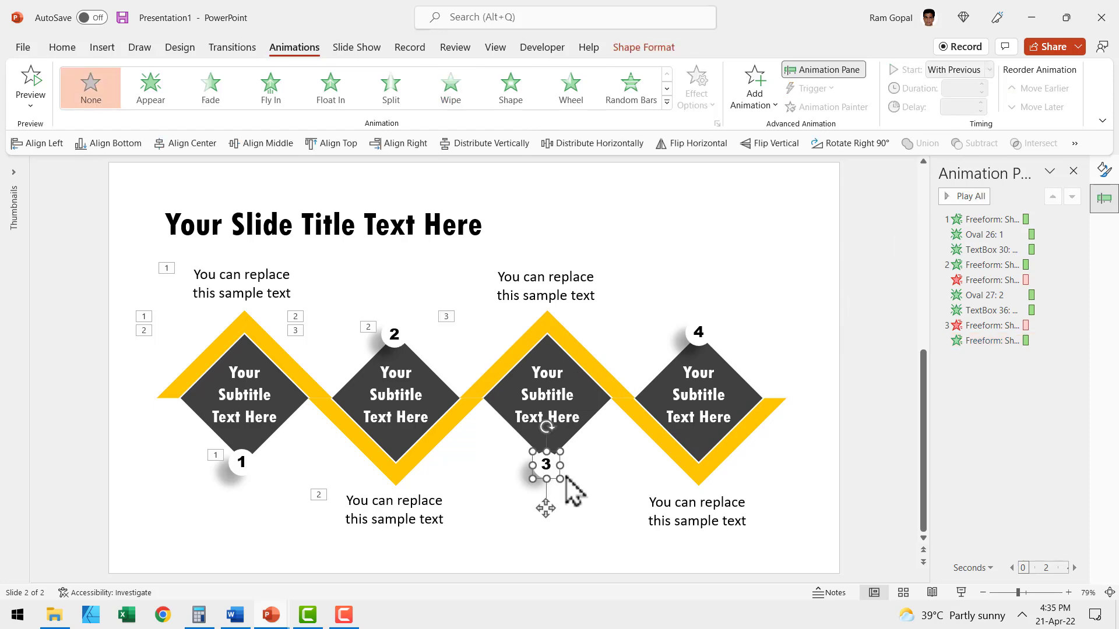
left_click(209, 87)
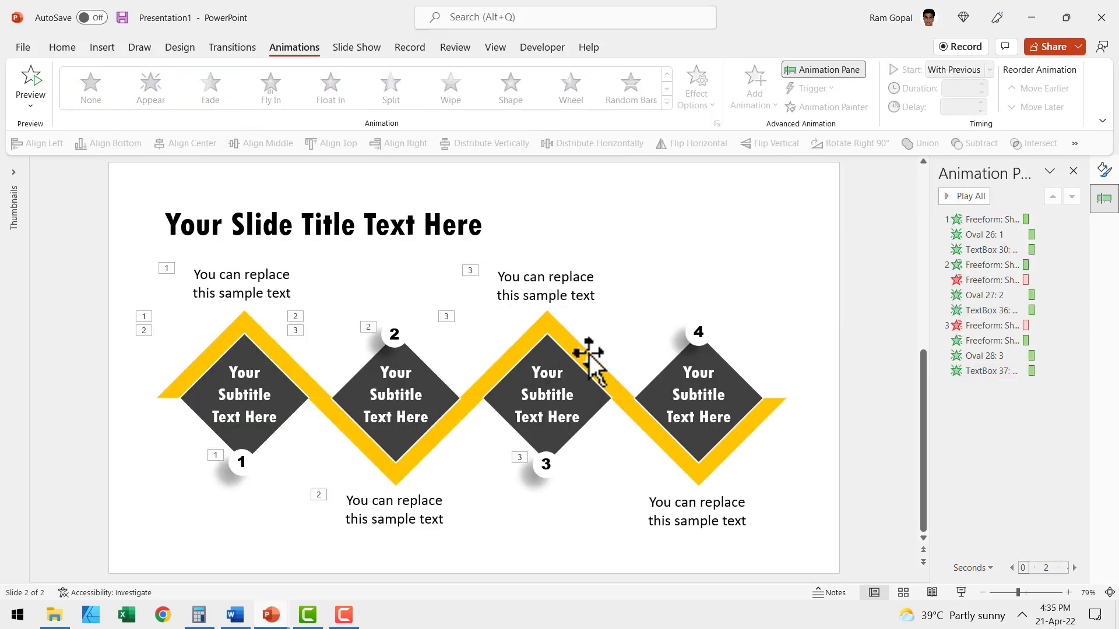
left_click(753, 86)
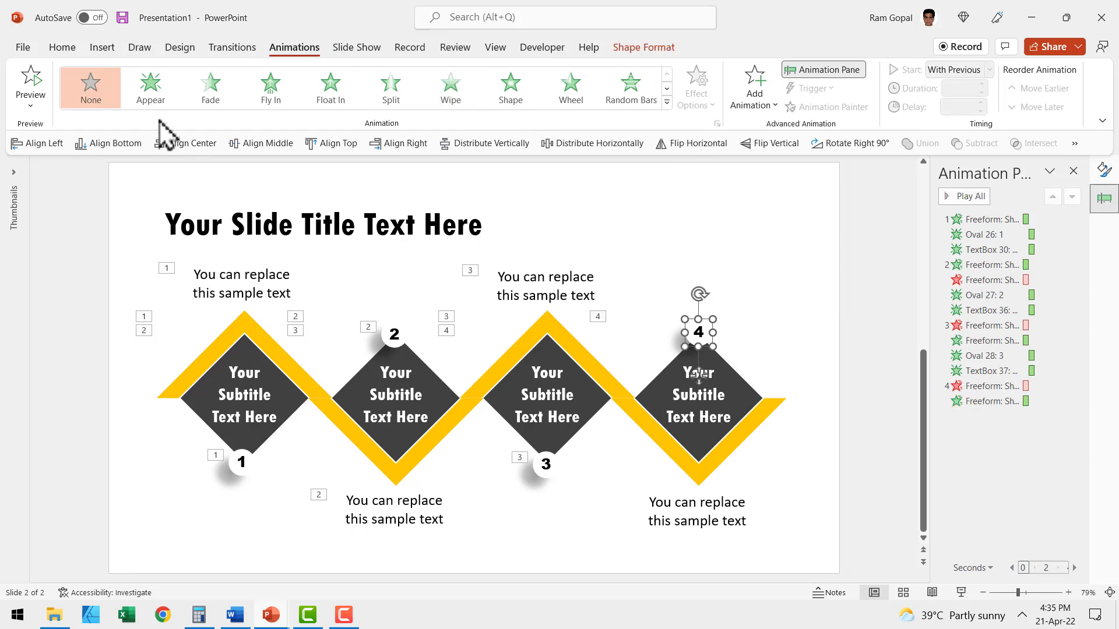
left_click(210, 88)
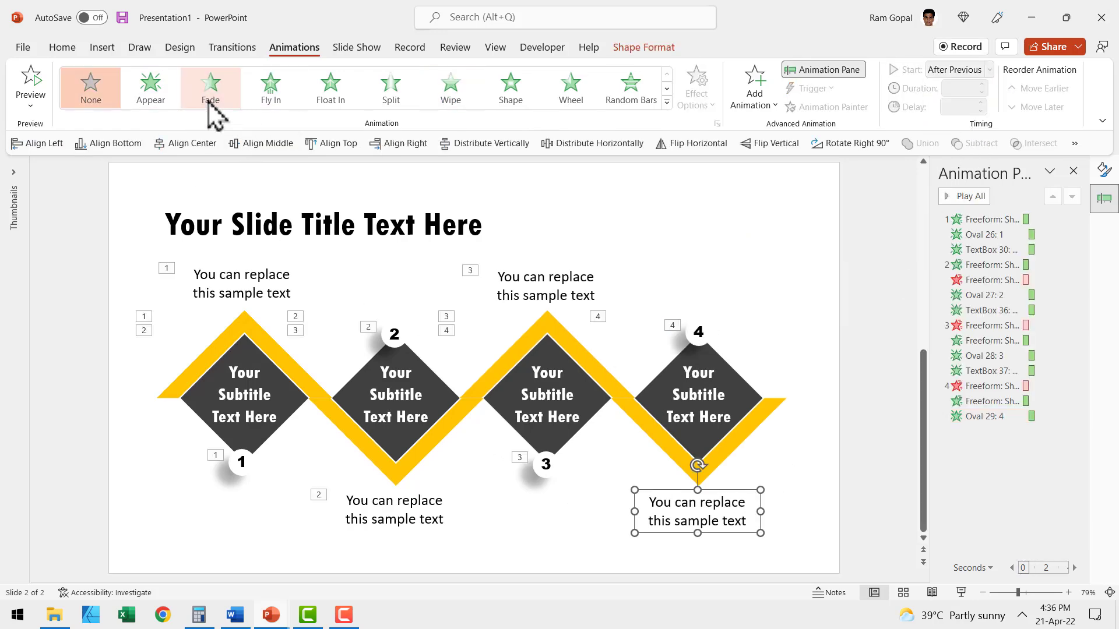
Give the caption under diamond 4 a Fade entrance.
left_click(210, 86)
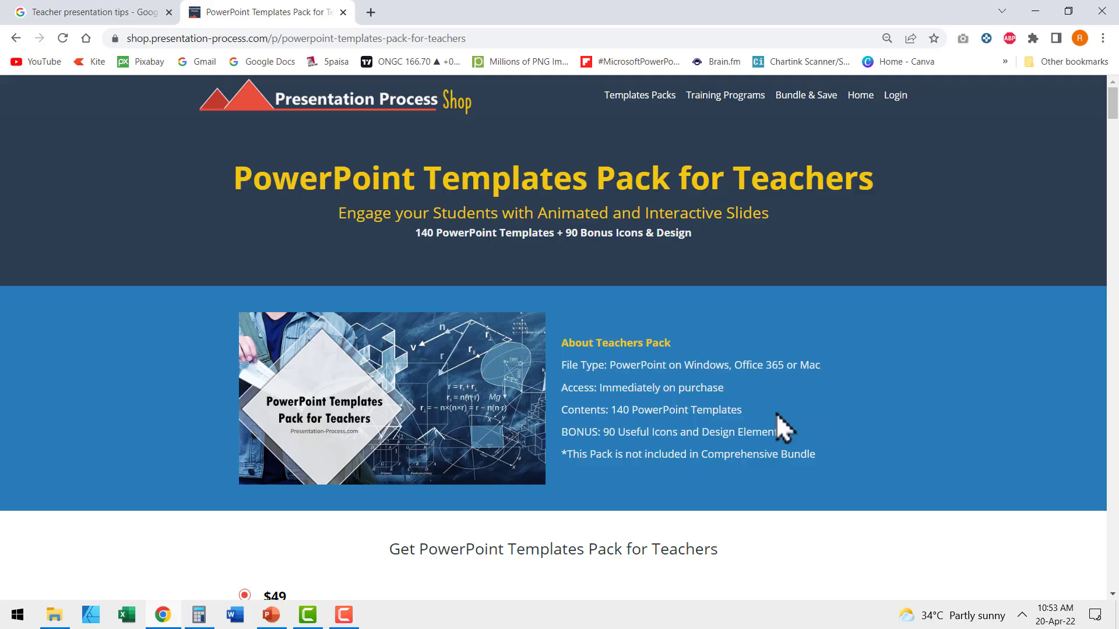
scroll("down", 3)
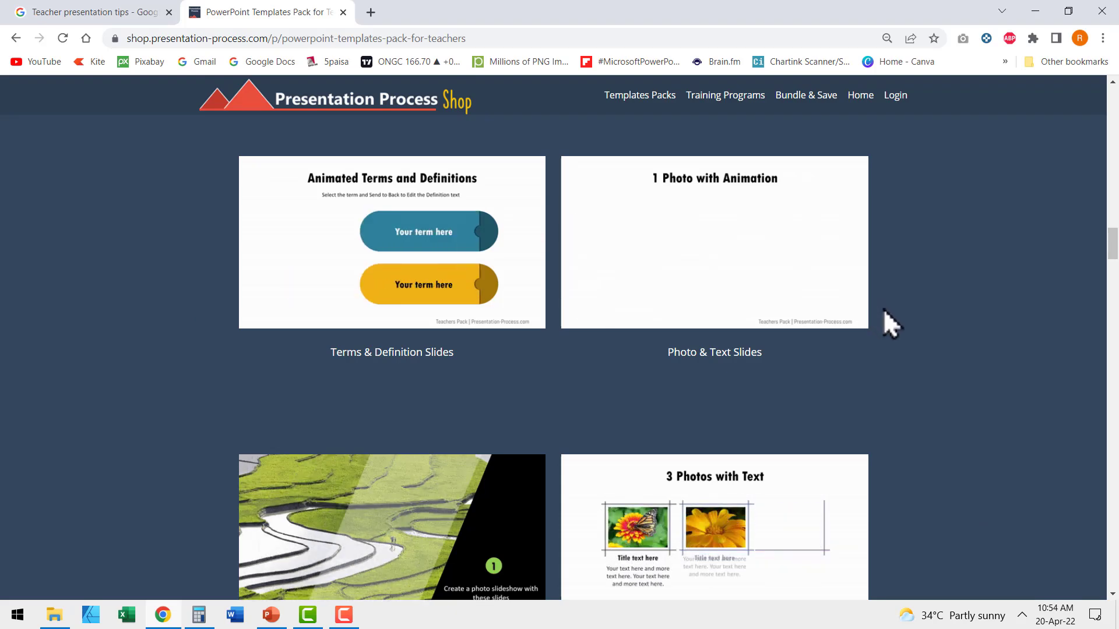
scroll("down", 3)
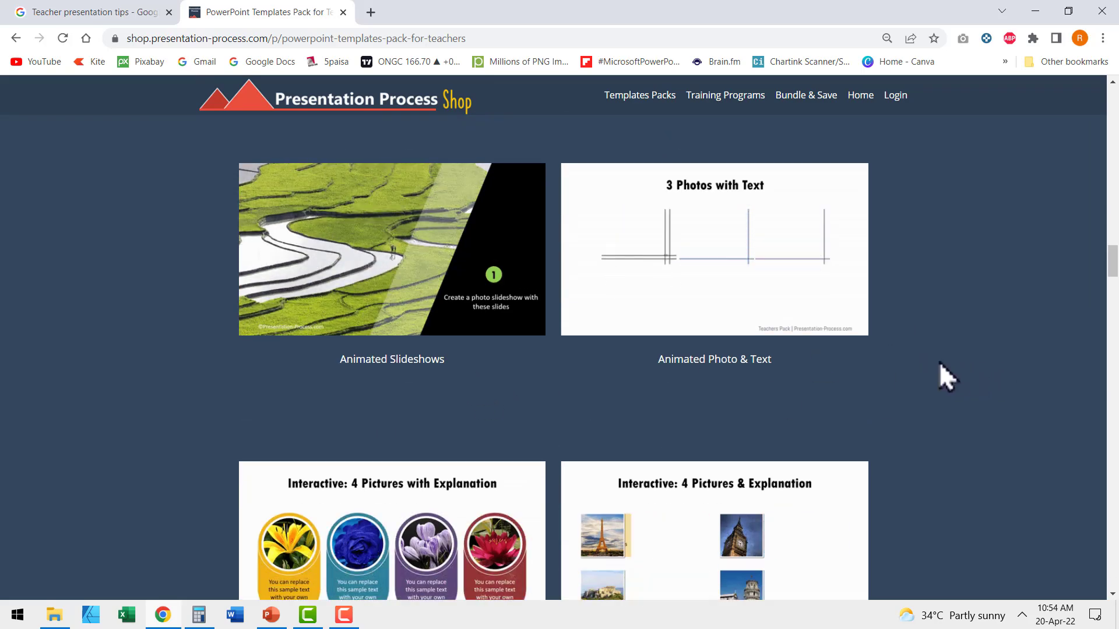
scroll("down", 3)
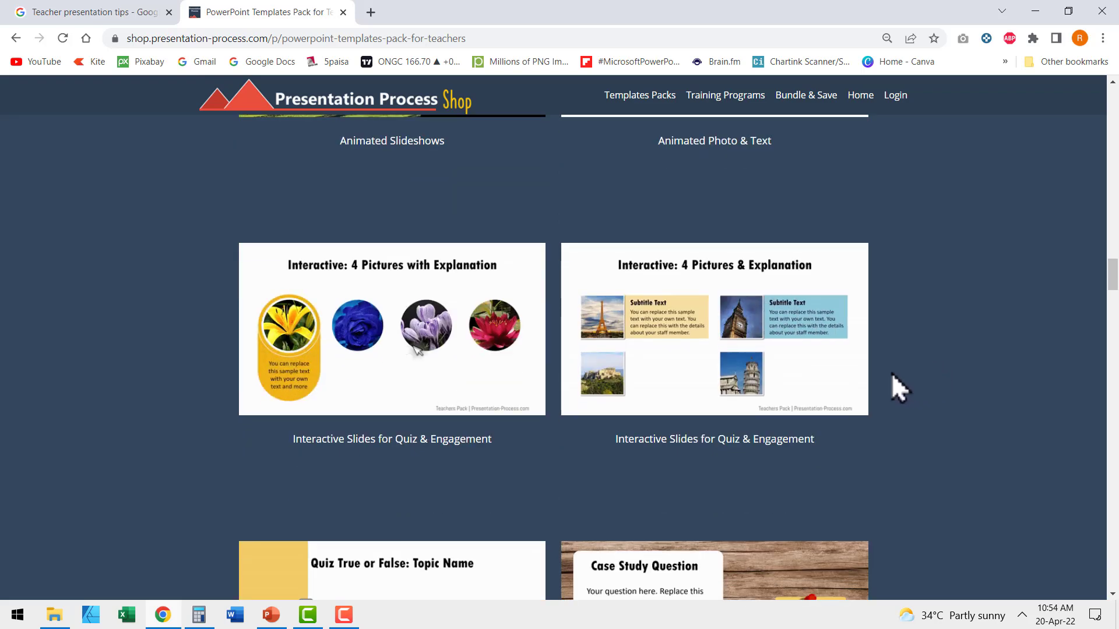
scroll("down", 3)
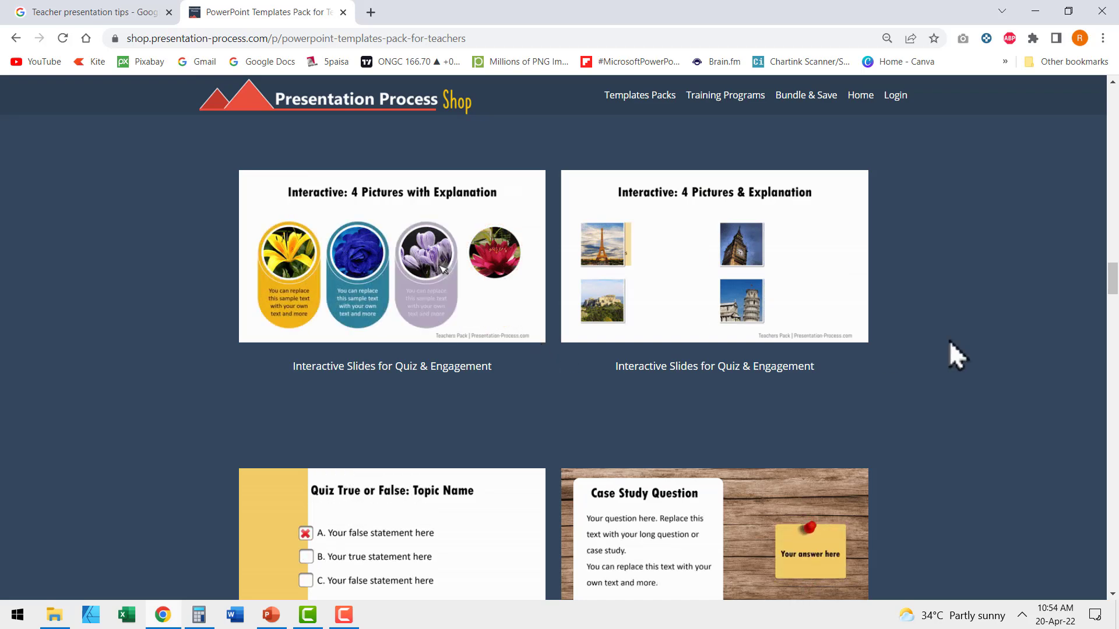
scroll("down", 3)
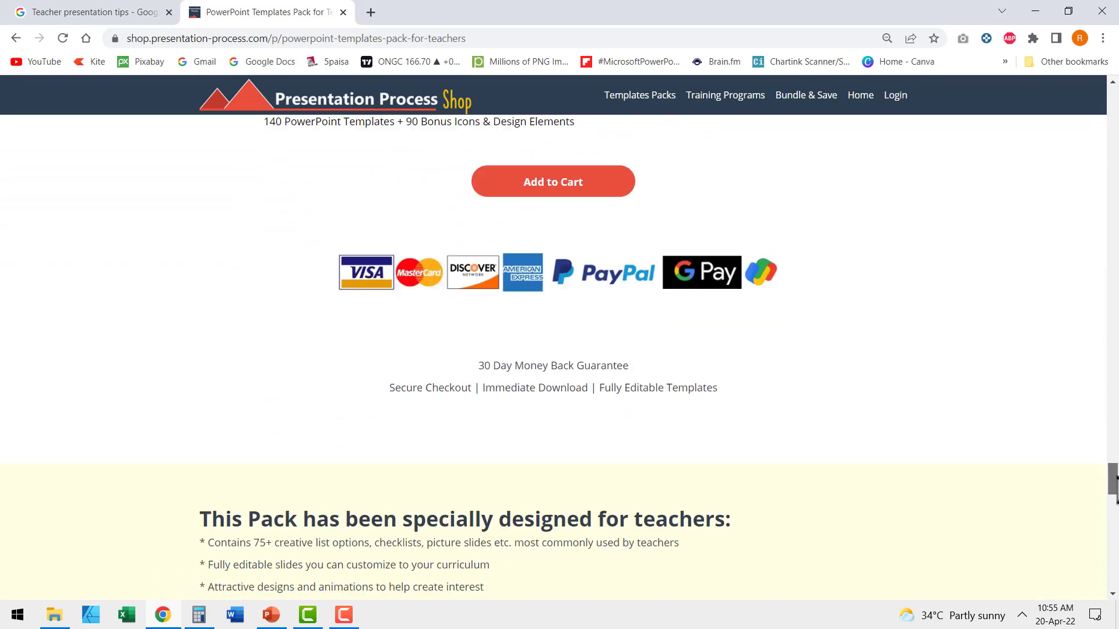
scroll("down", 3)
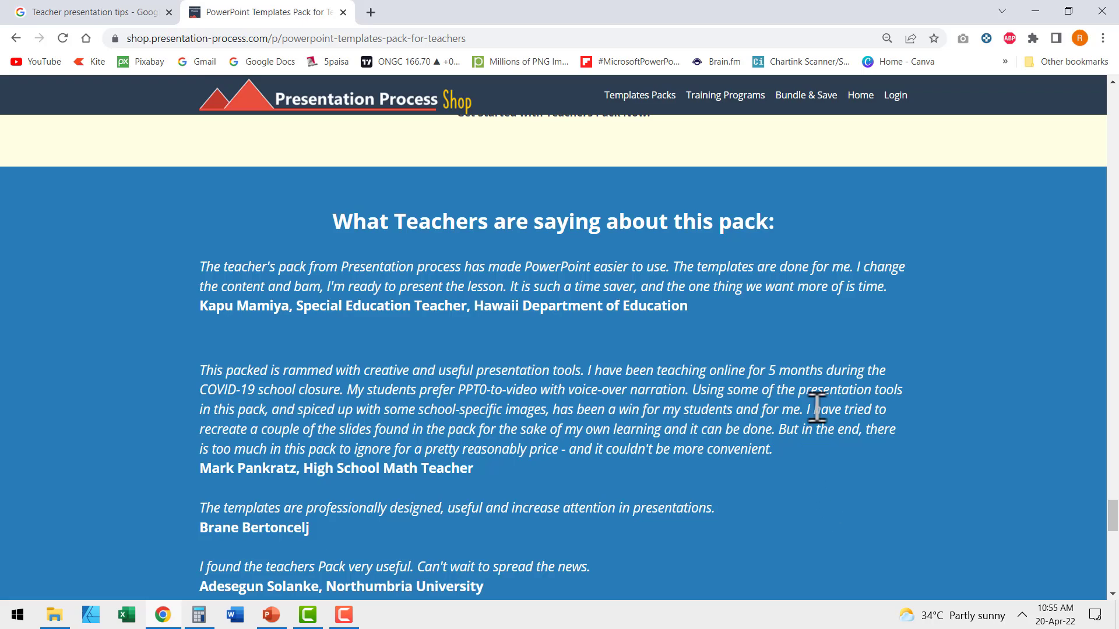
scroll("down", 3)
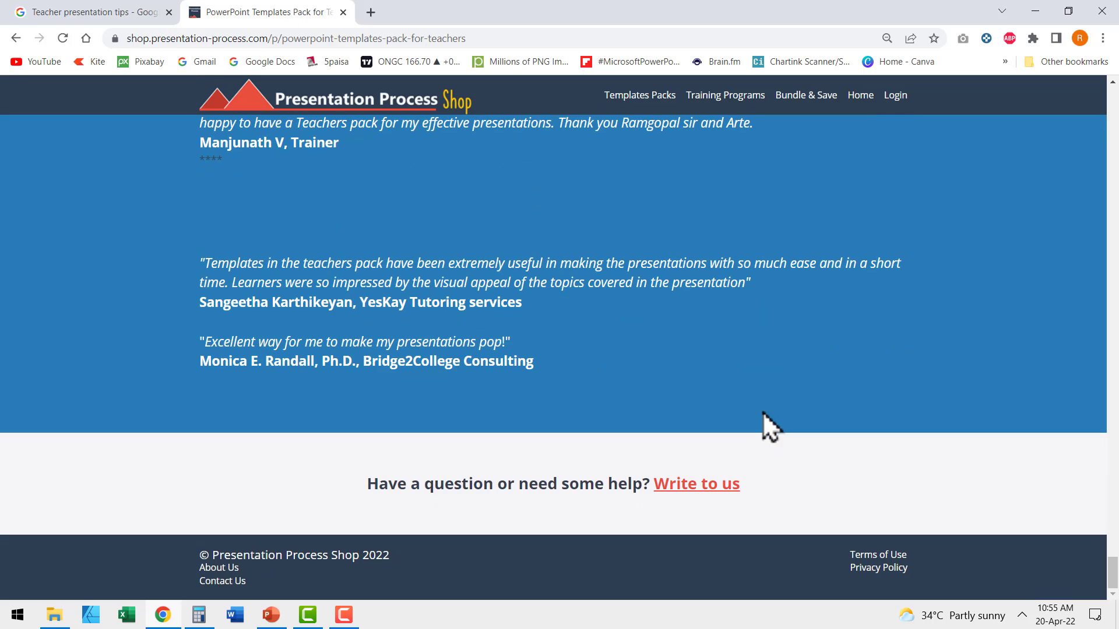
mouse_move(868, 508)
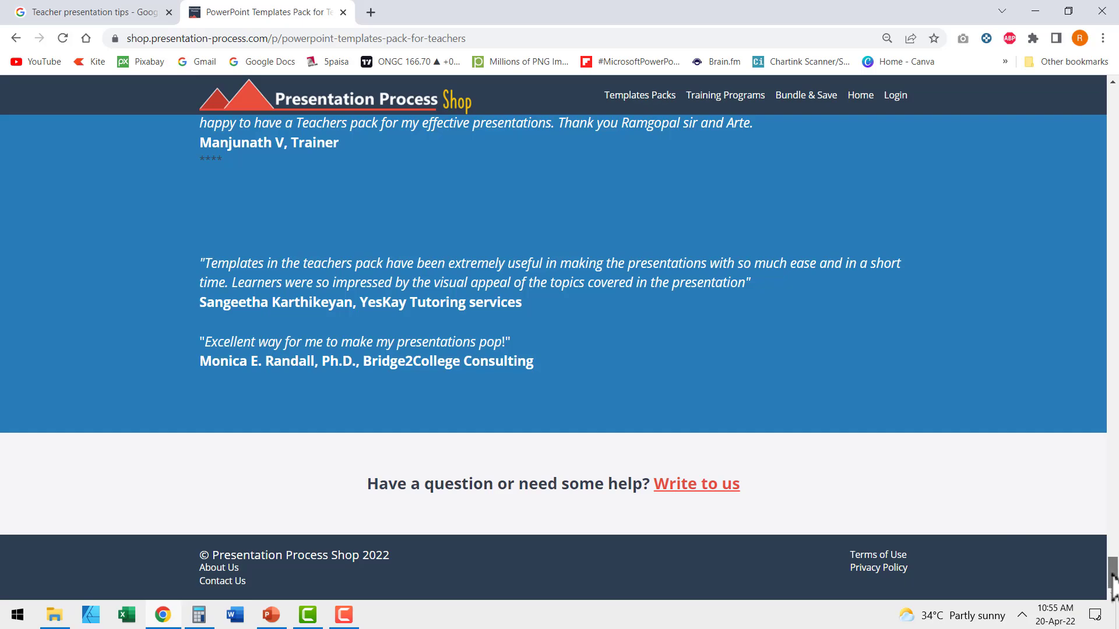
scroll("up", 3)
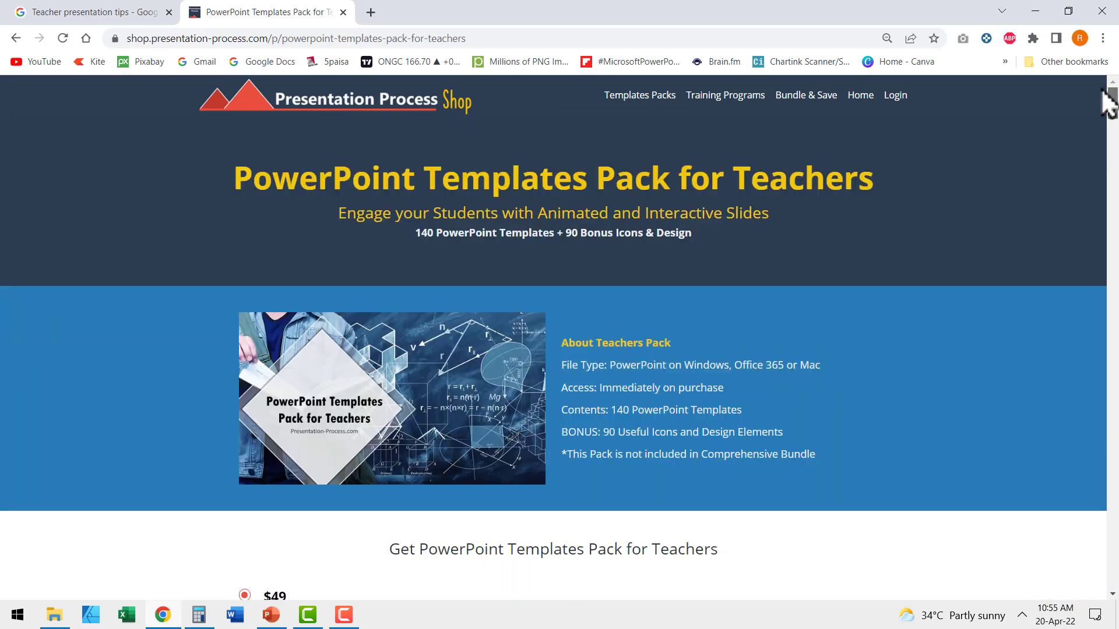